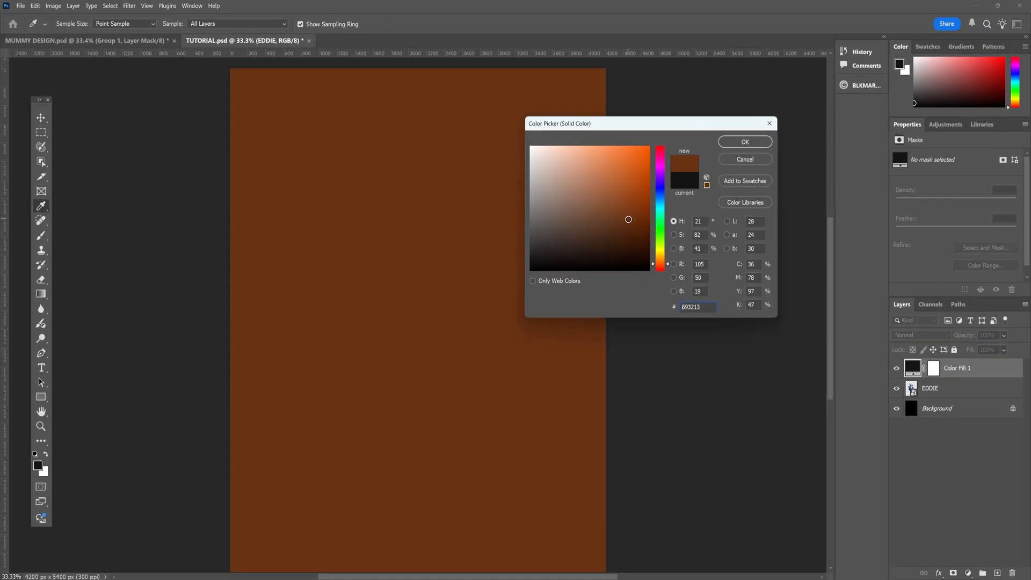
Choose the darker brown #693e13 as the colour fill and confirm it
click(629, 221)
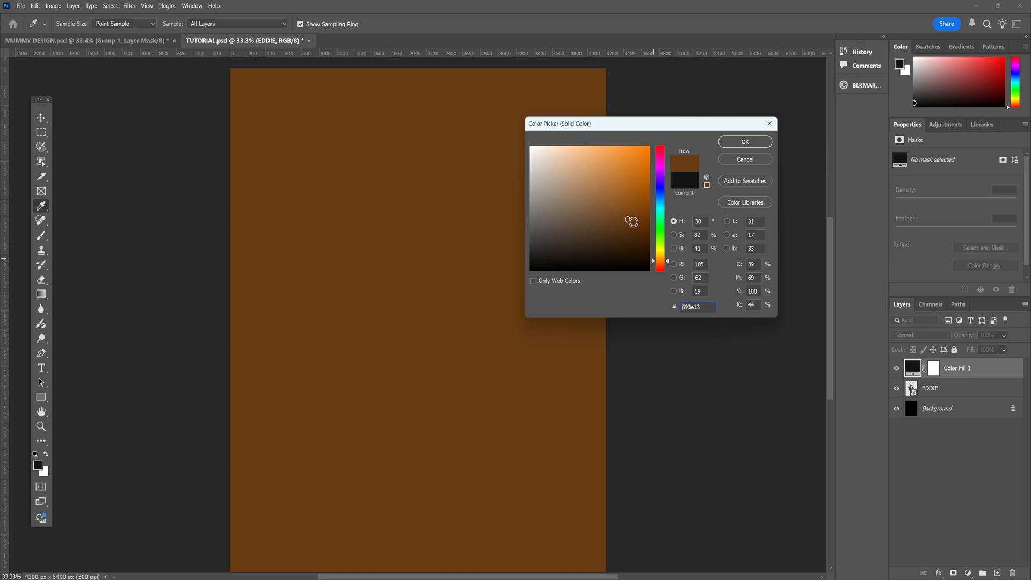
click(744, 142)
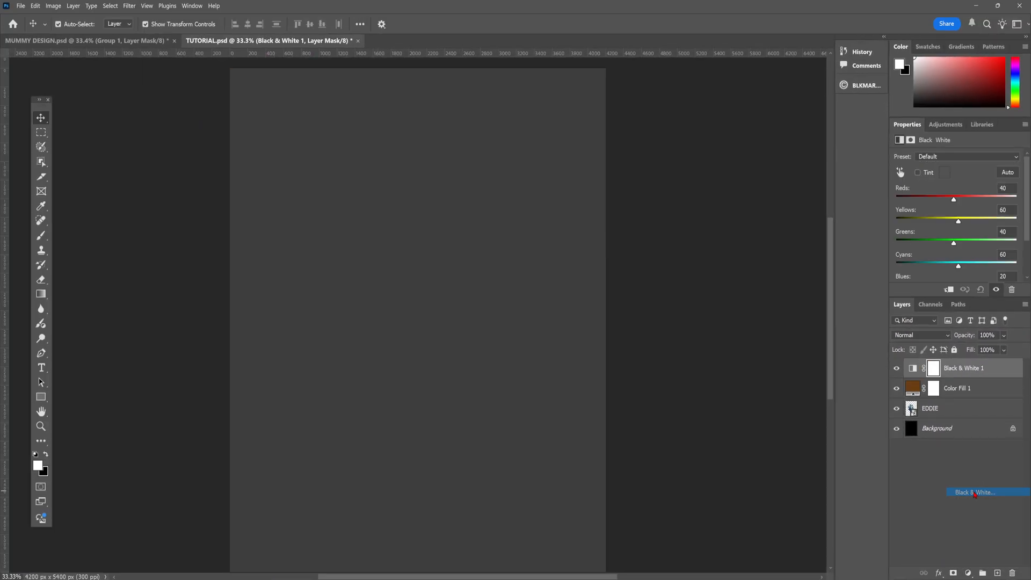
Set the Color Fill 1 layer's blend mode to Hard Mix
click(957, 387)
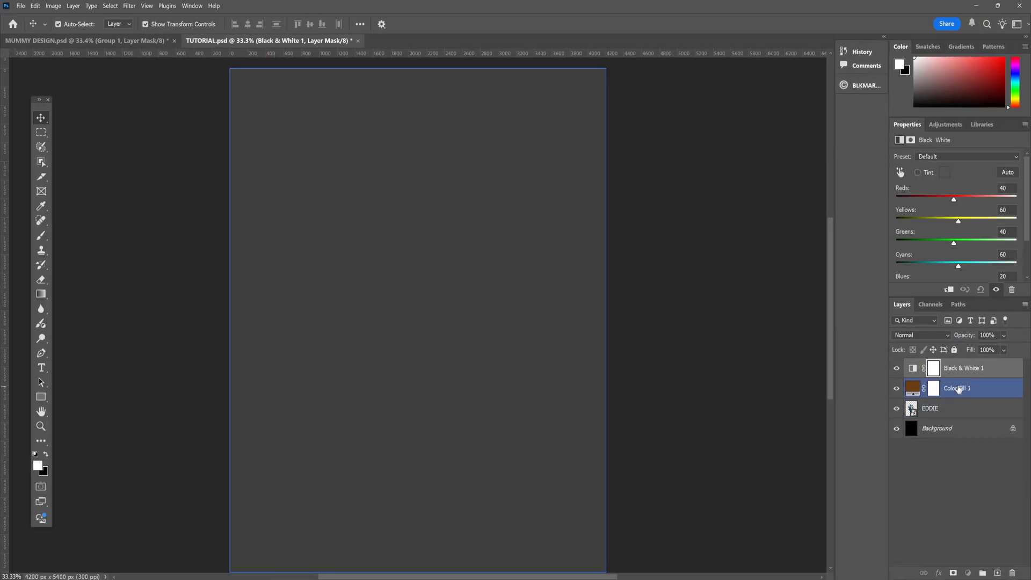
click(920, 335)
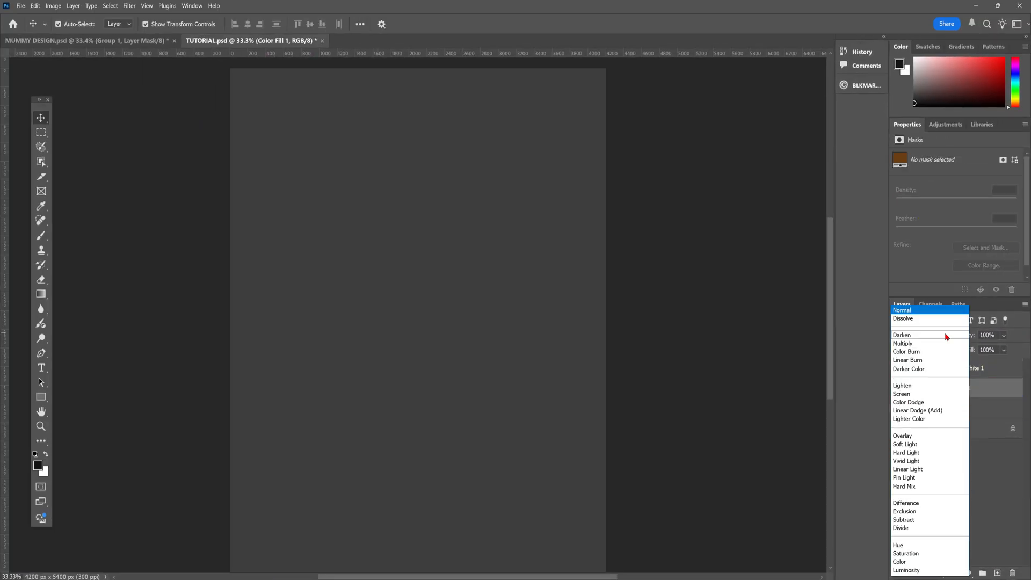
click(904, 486)
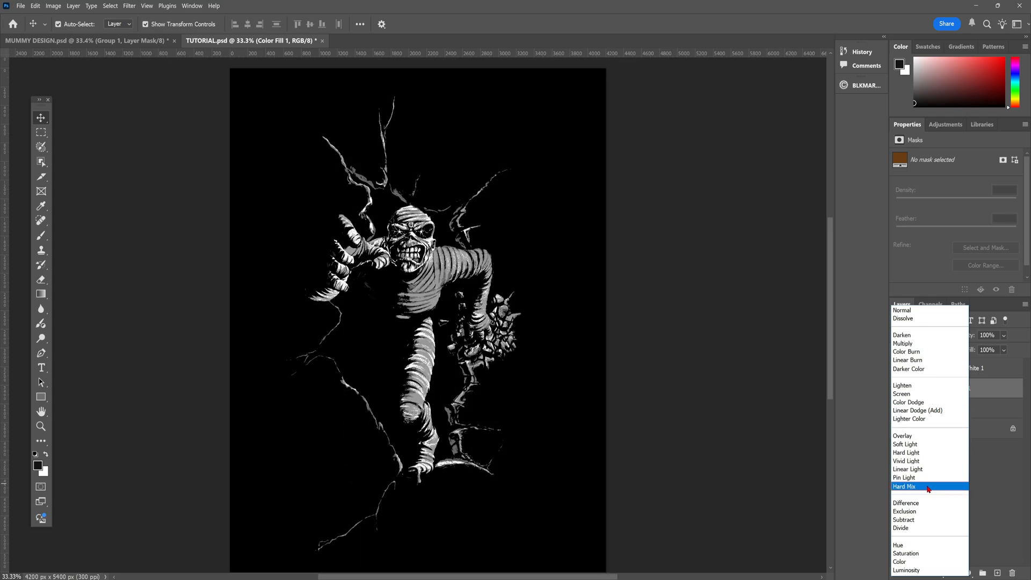
click(904, 486)
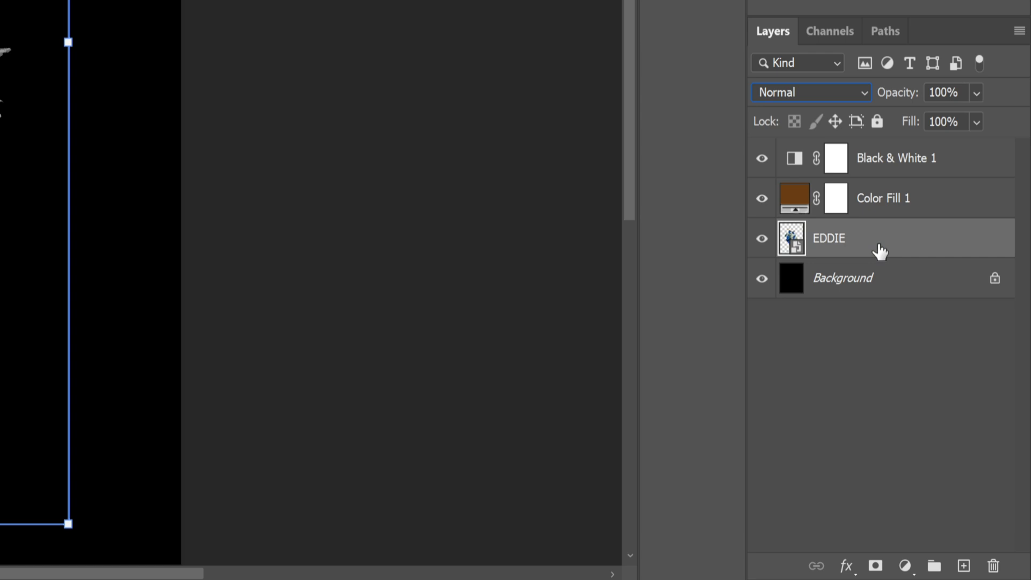
Desaturate the EDDIE layer fully with a Hue/Saturation smart filter at Saturation -100
click(106, 11)
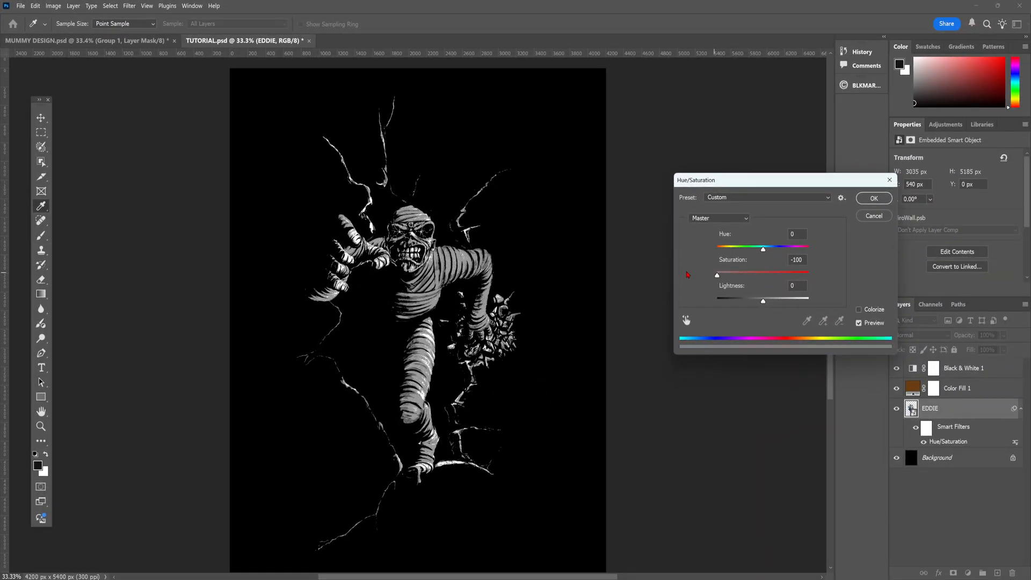
triple_click(795, 259)
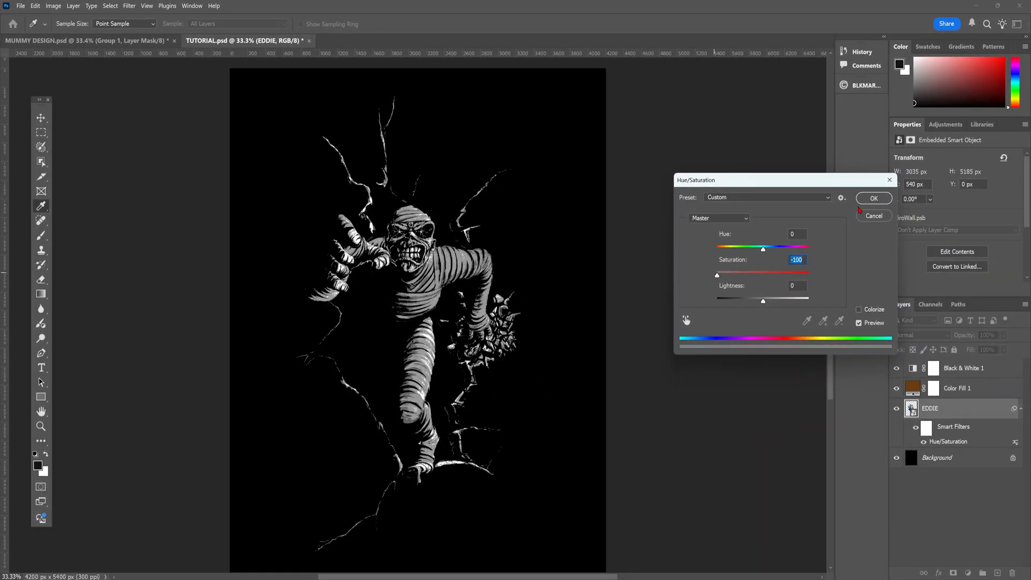
click(873, 199)
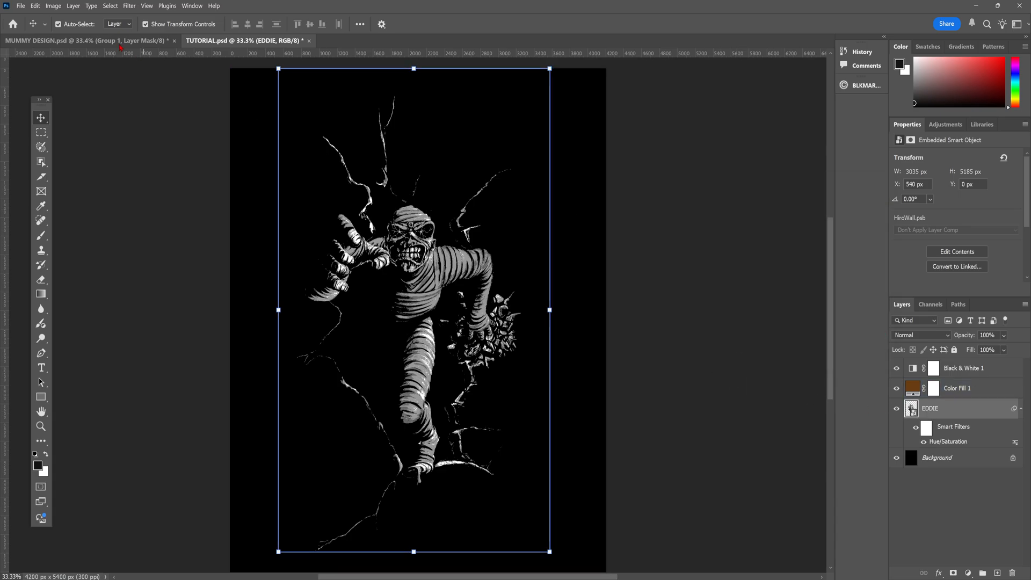
Add a Shadows/Highlights adjustment lifting the shadows to 100
click(53, 7)
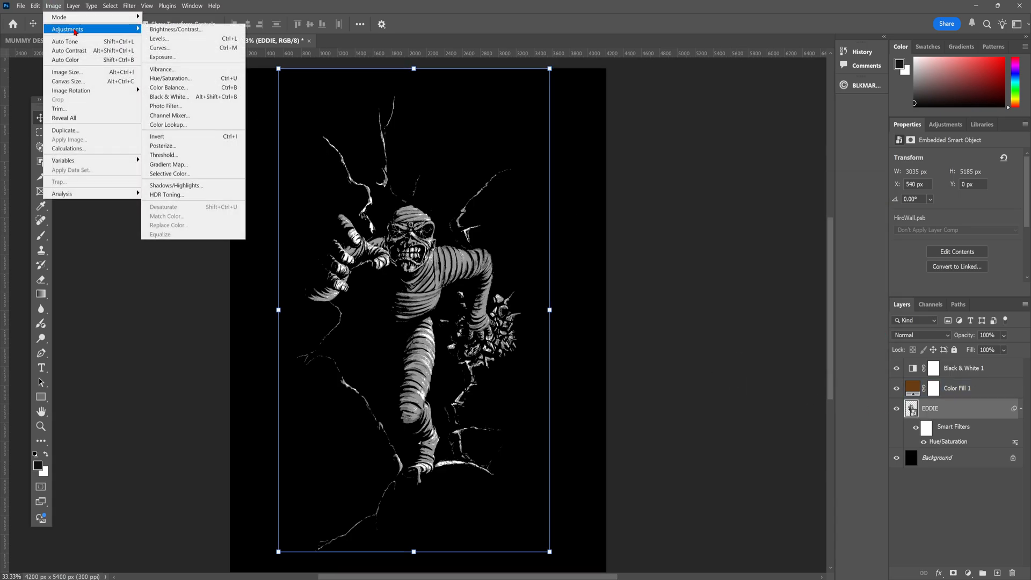
click(175, 184)
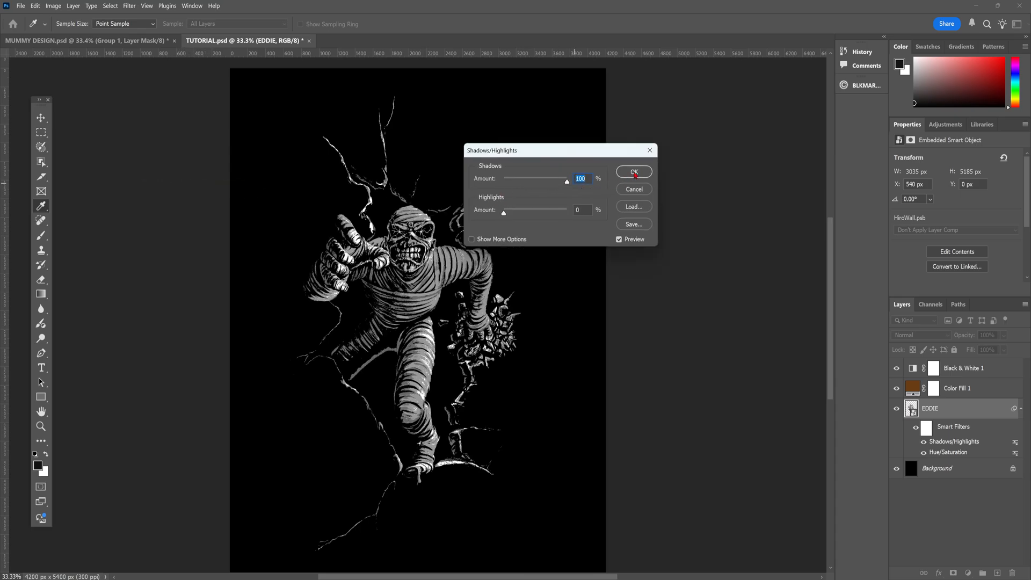
click(634, 171)
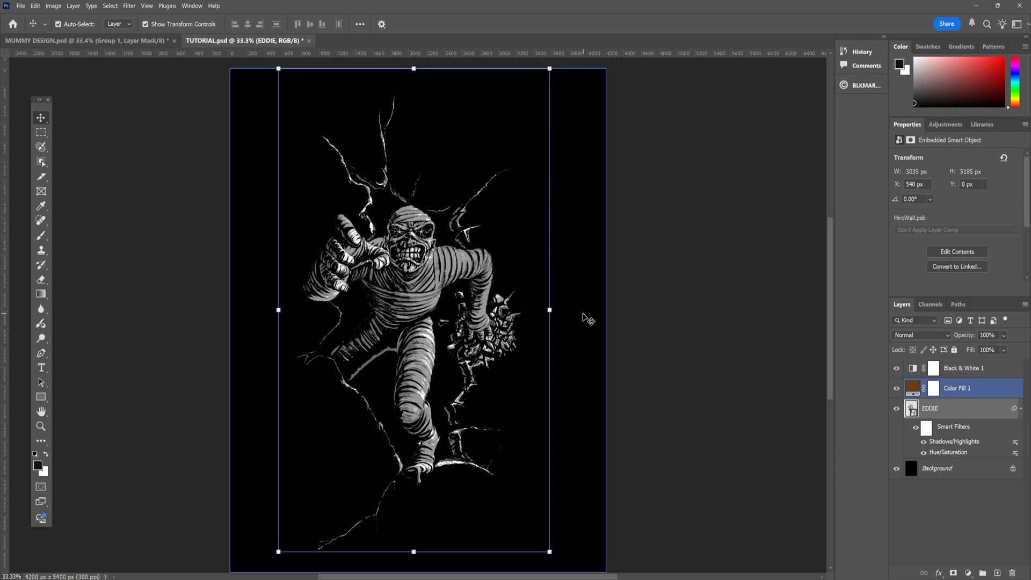
click(954, 408)
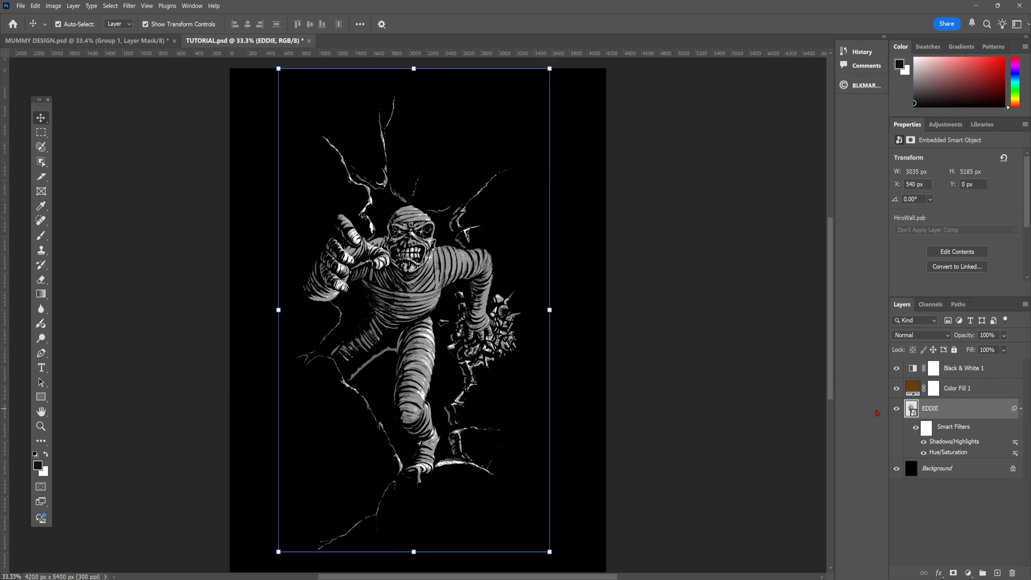
Apply a Camera Raw filter to EDDIE with Sharpening 150 and Noise Reduction 100
double_click(911, 387)
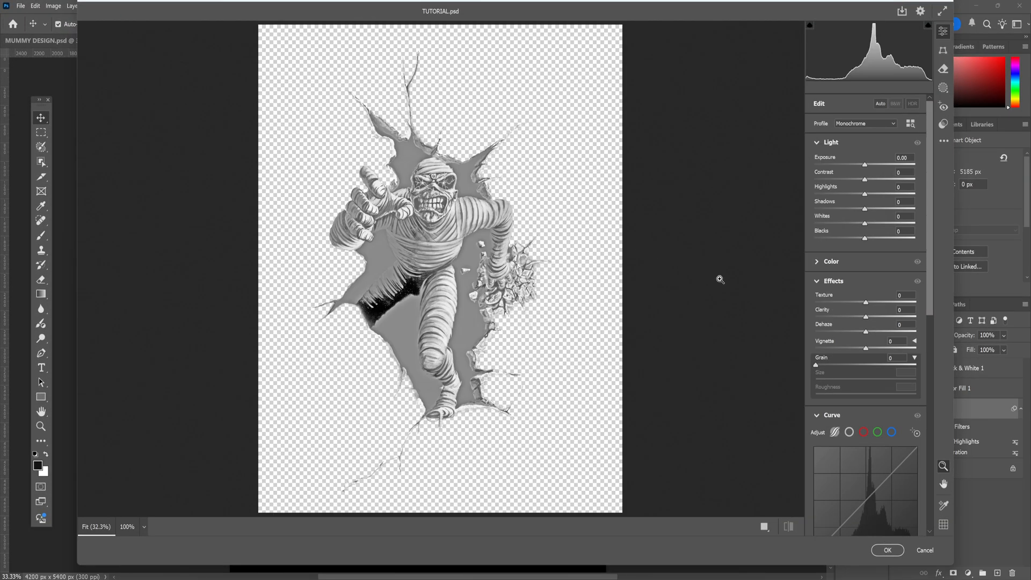
scroll(down, 3)
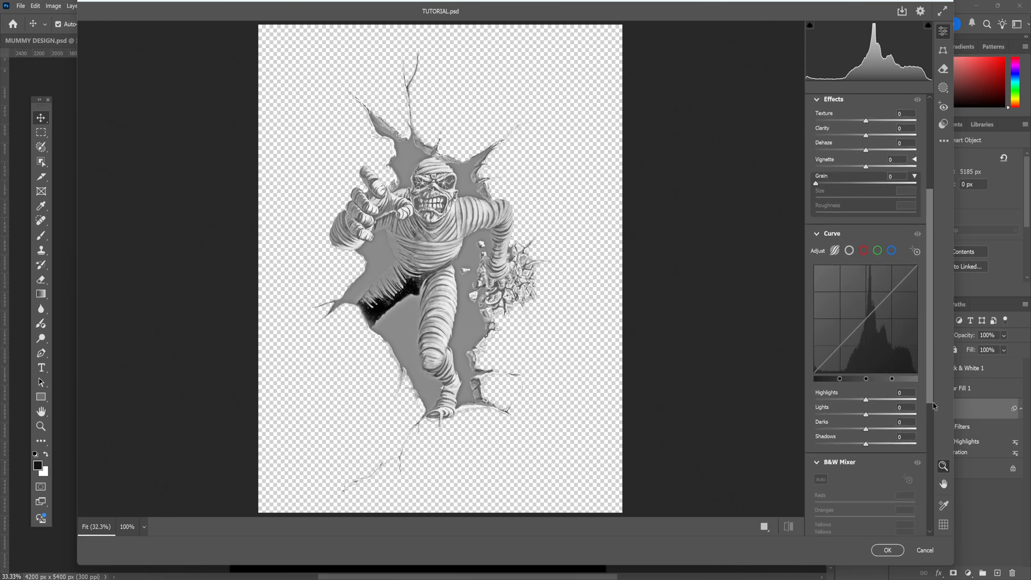
scroll(down, 3)
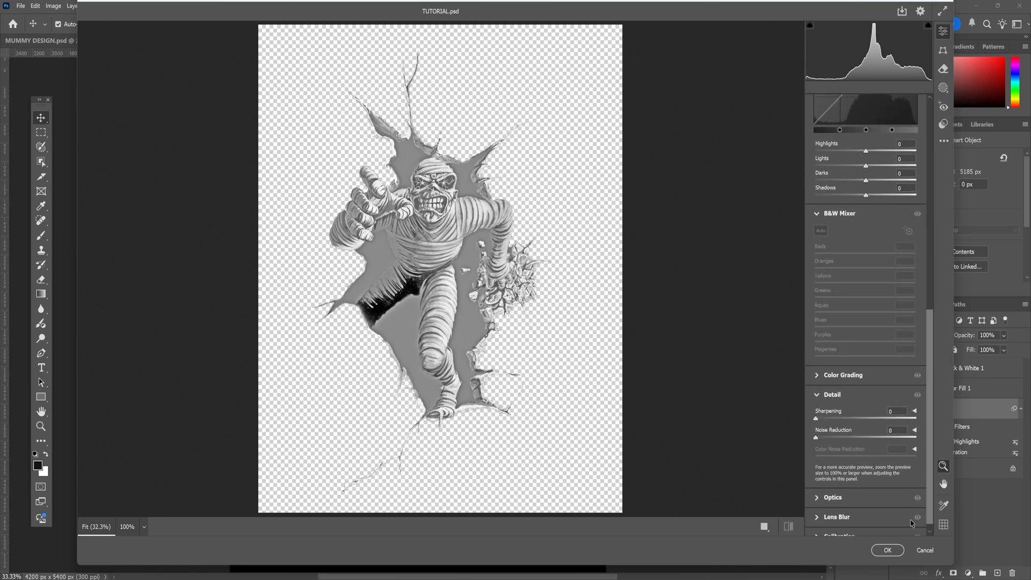
drag(802, 419, 914, 419)
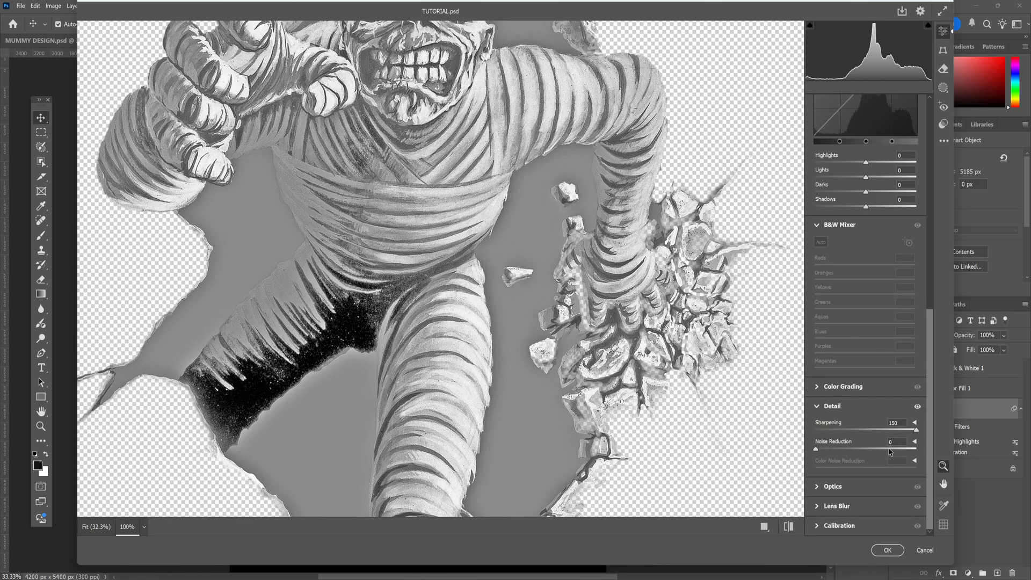
drag(817, 449, 882, 449)
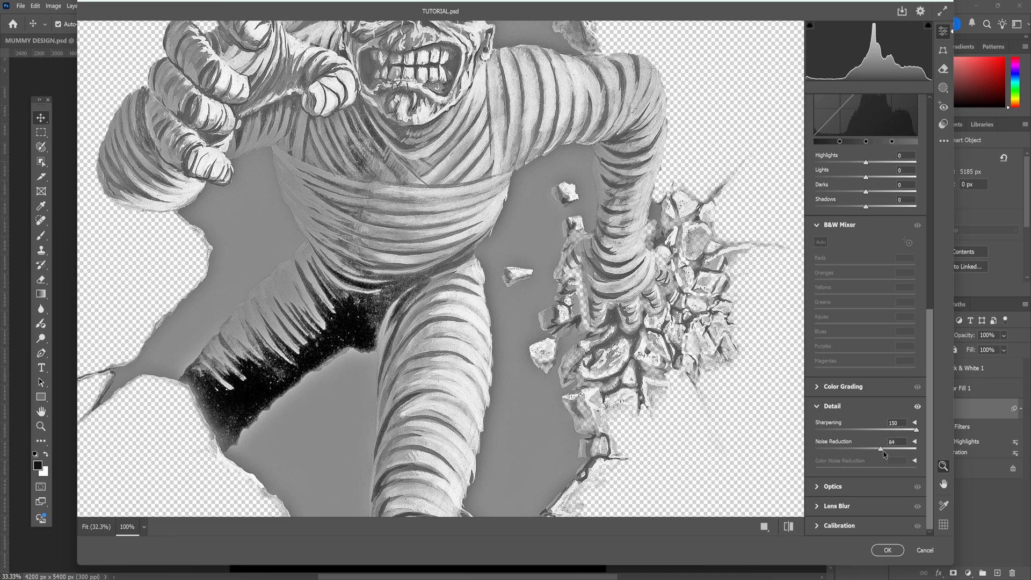
drag(880, 447, 915, 448)
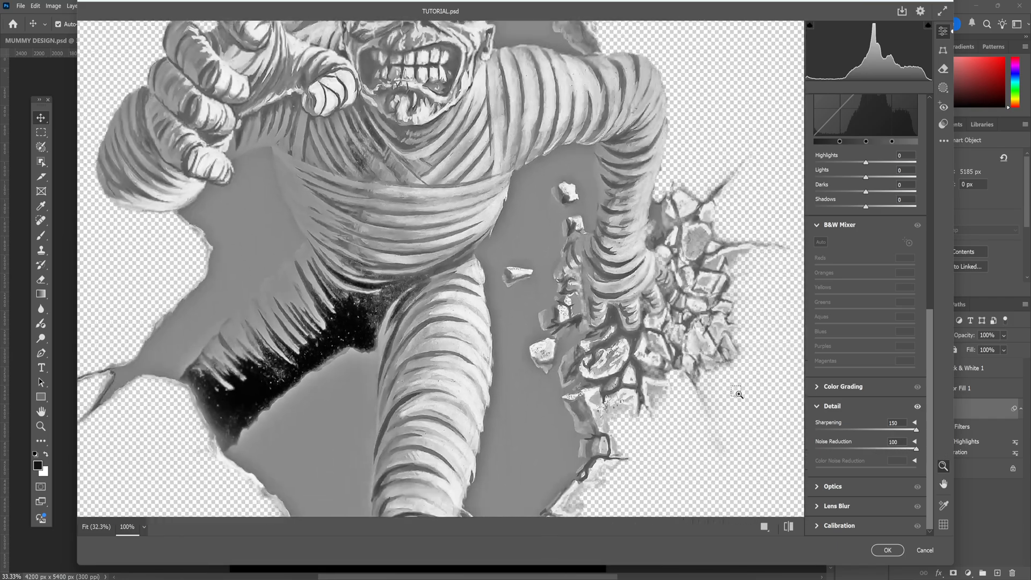
click(887, 550)
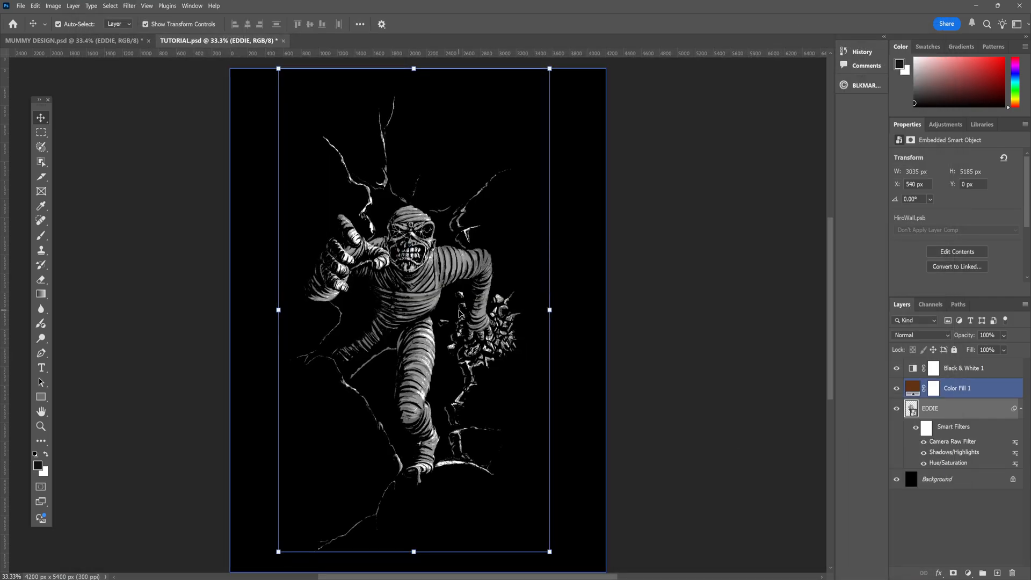
Apply an Oil Paint filter to EDDIE with scale about 5.9, bristle detail set and lighting off
click(930, 408)
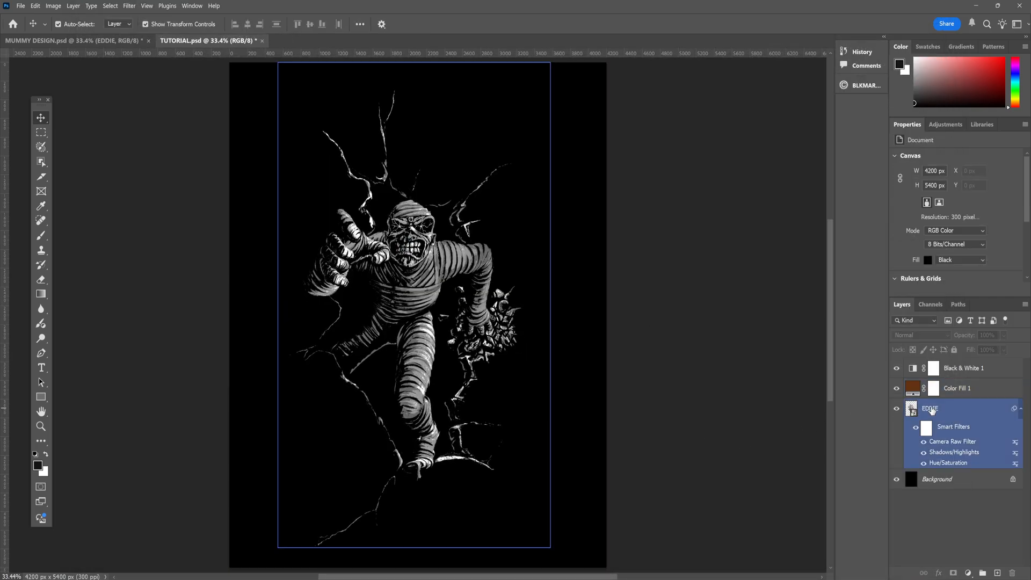
click(129, 6)
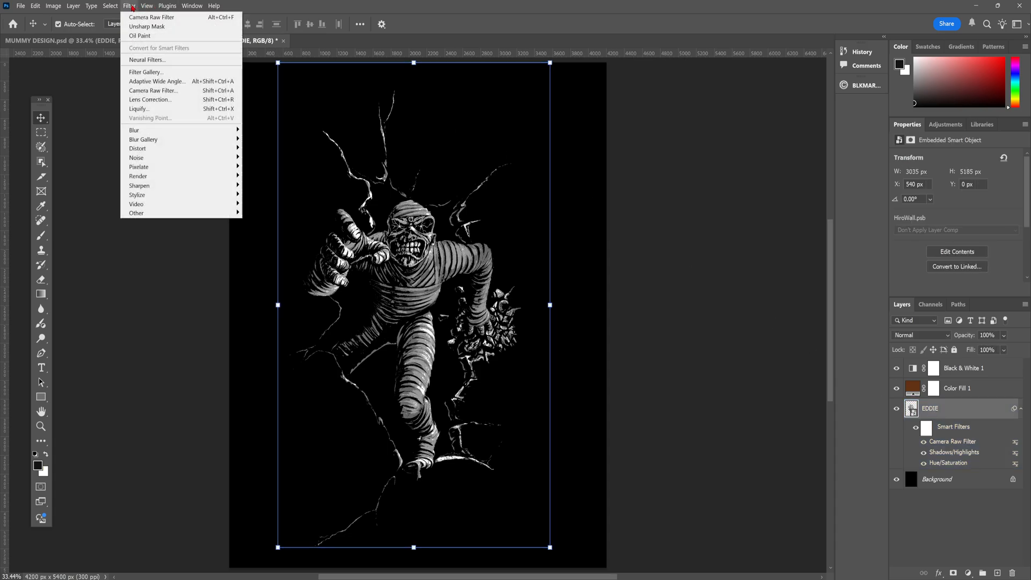
mouse_move(138, 194)
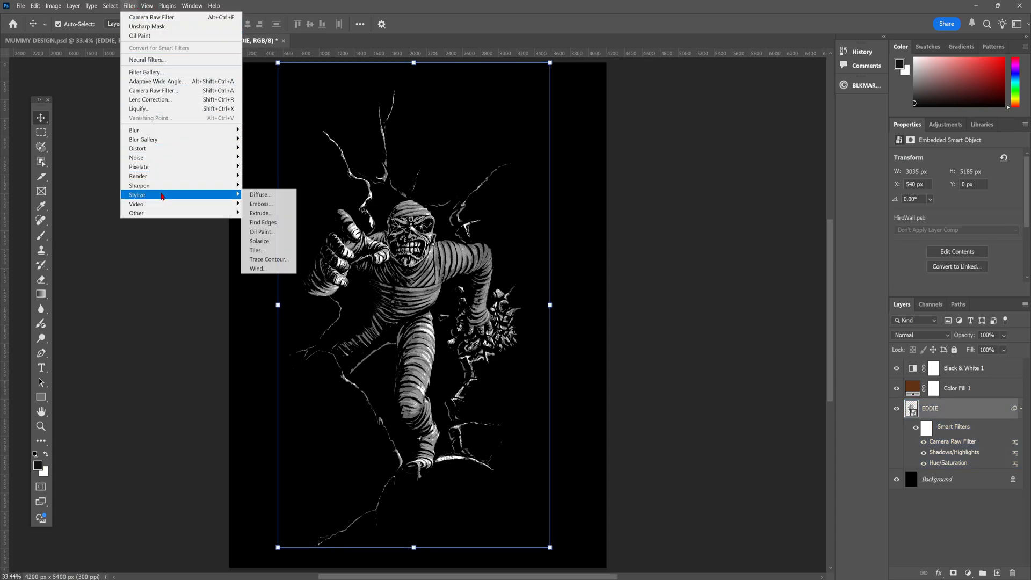
mouse_move(262, 232)
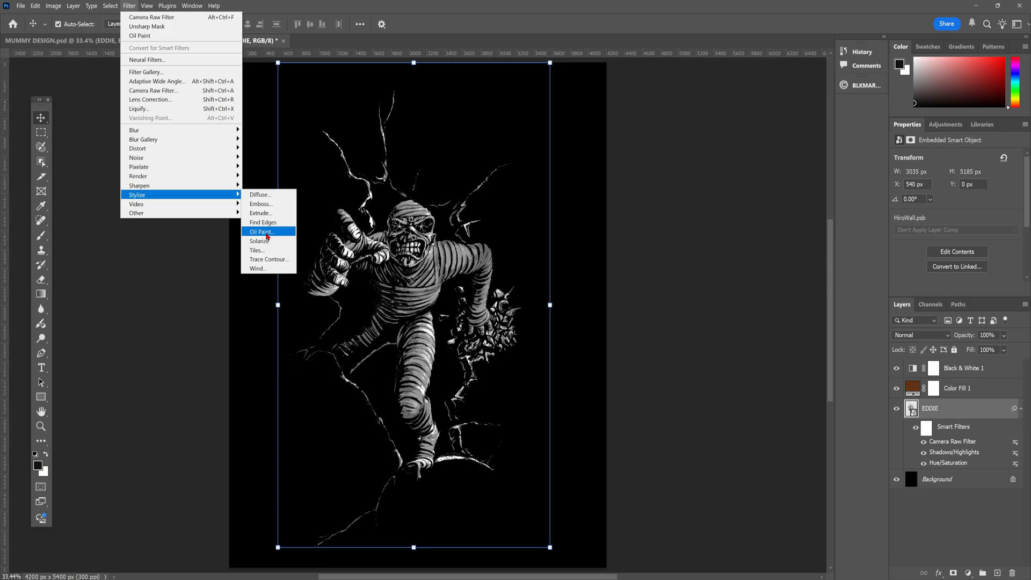
click(260, 232)
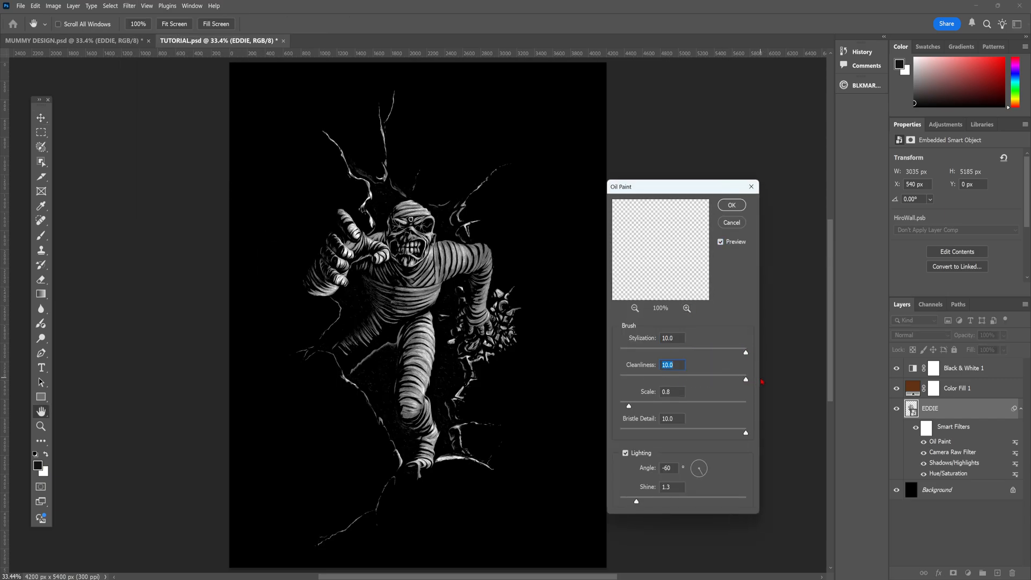
drag(635, 406, 691, 406)
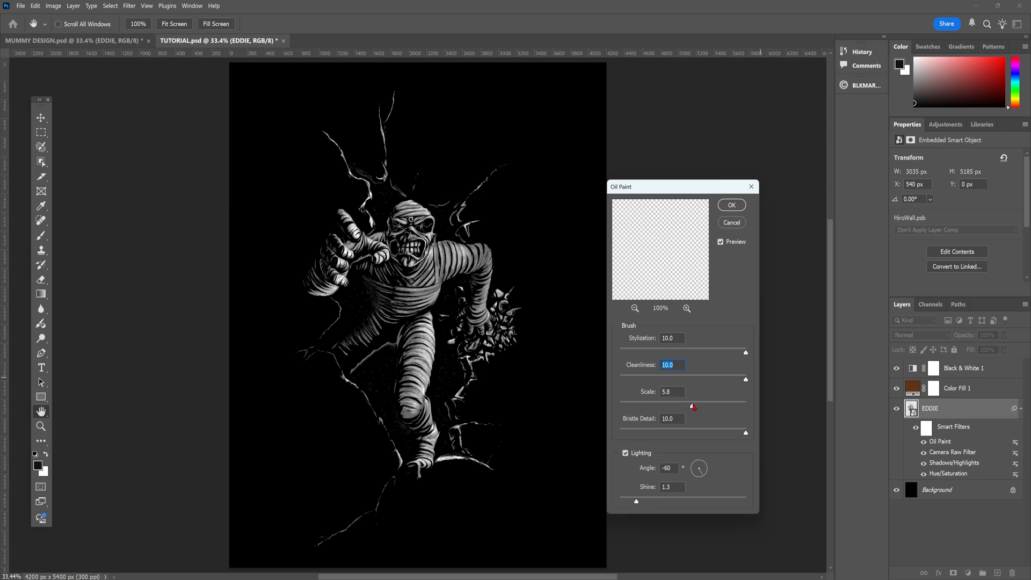
click(625, 453)
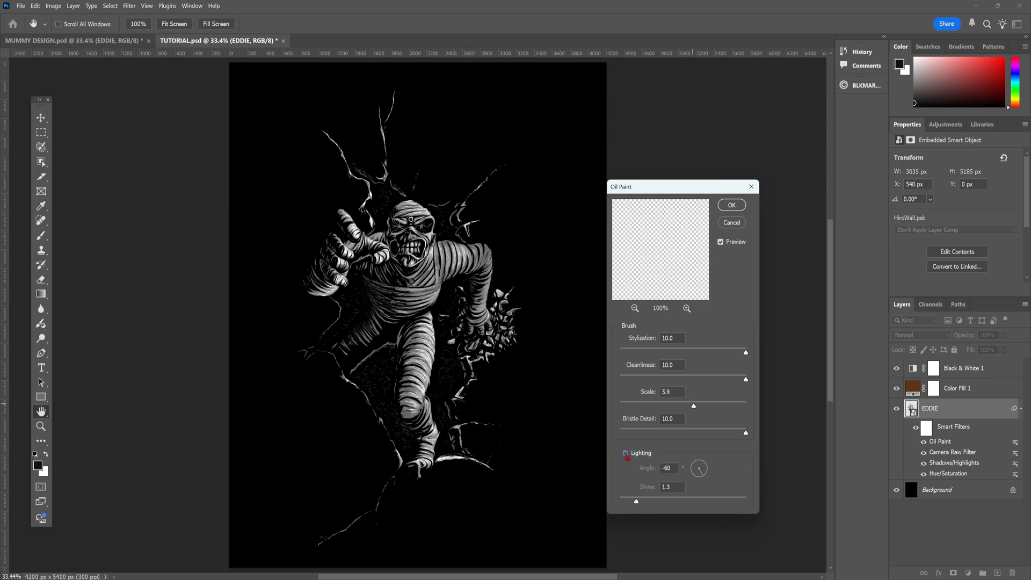
click(626, 453)
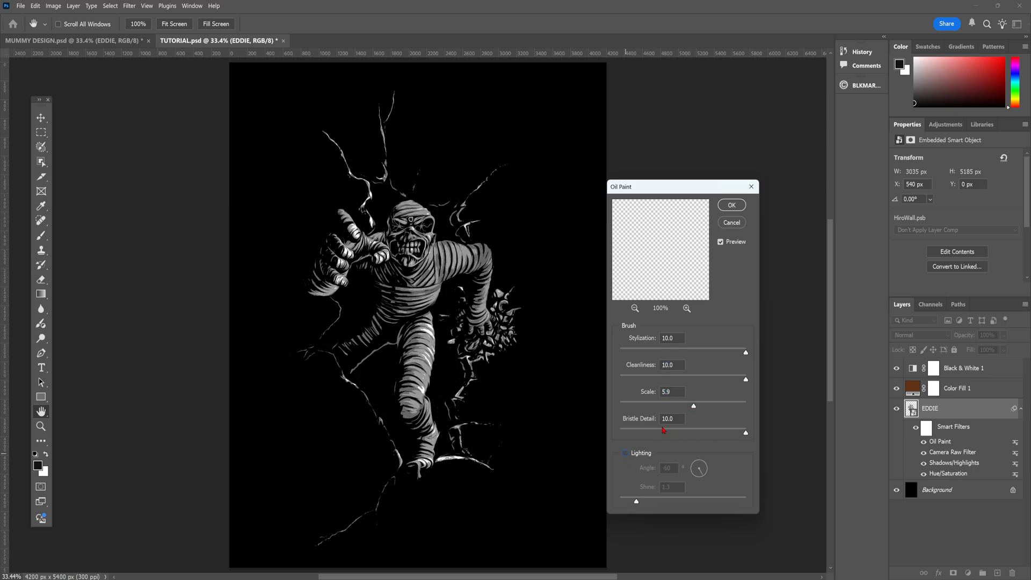
click(731, 204)
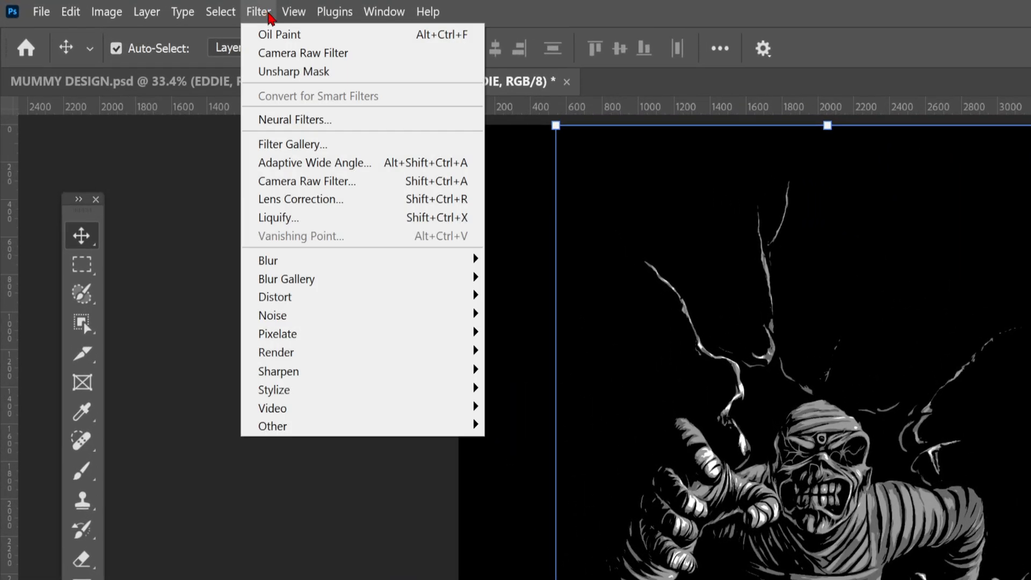
mouse_move(541, 444)
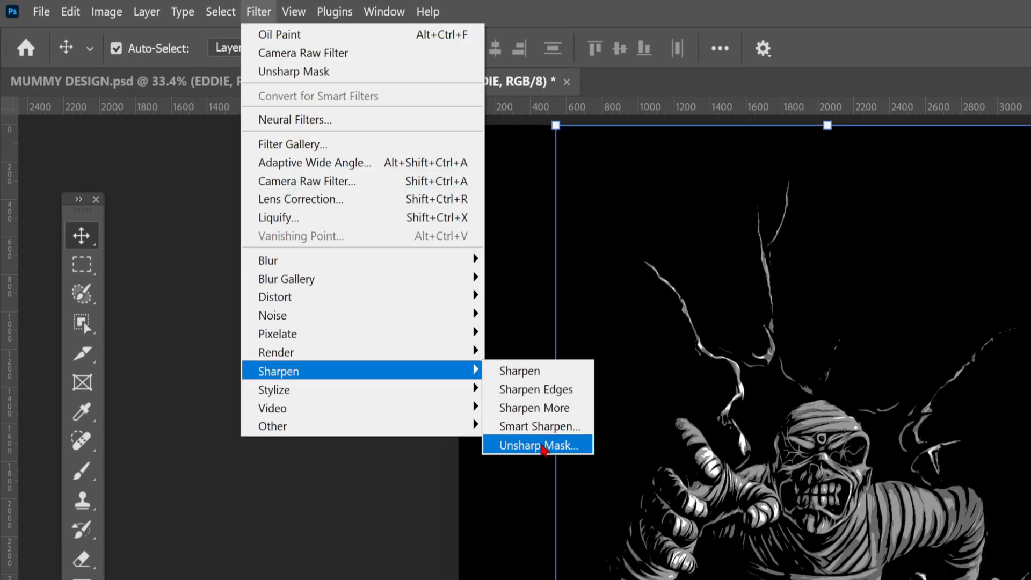
Apply Unsharp Mask to the mummy with Amount 500% and Radius about 5.7 px
click(537, 445)
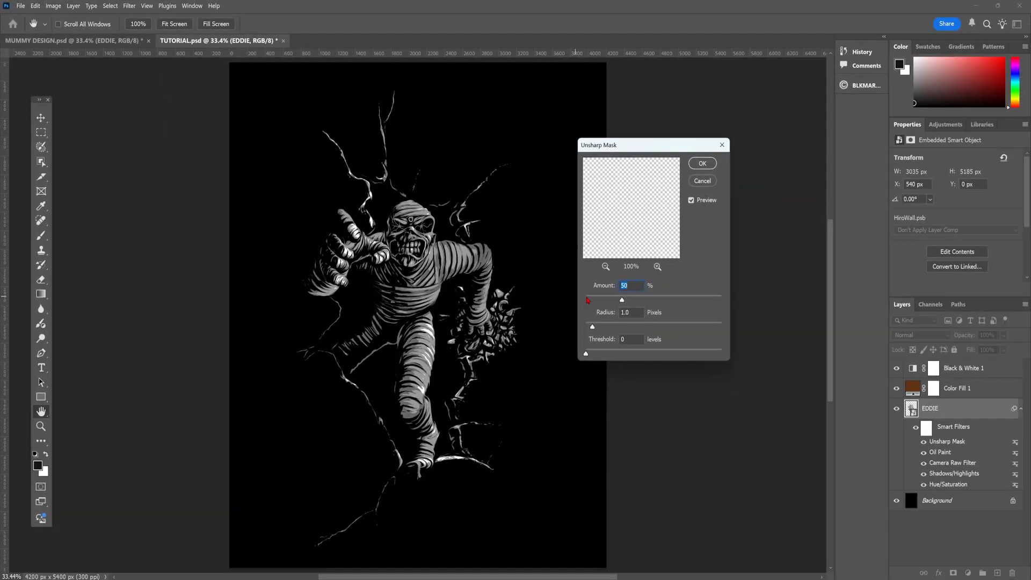
mouse_move(608, 304)
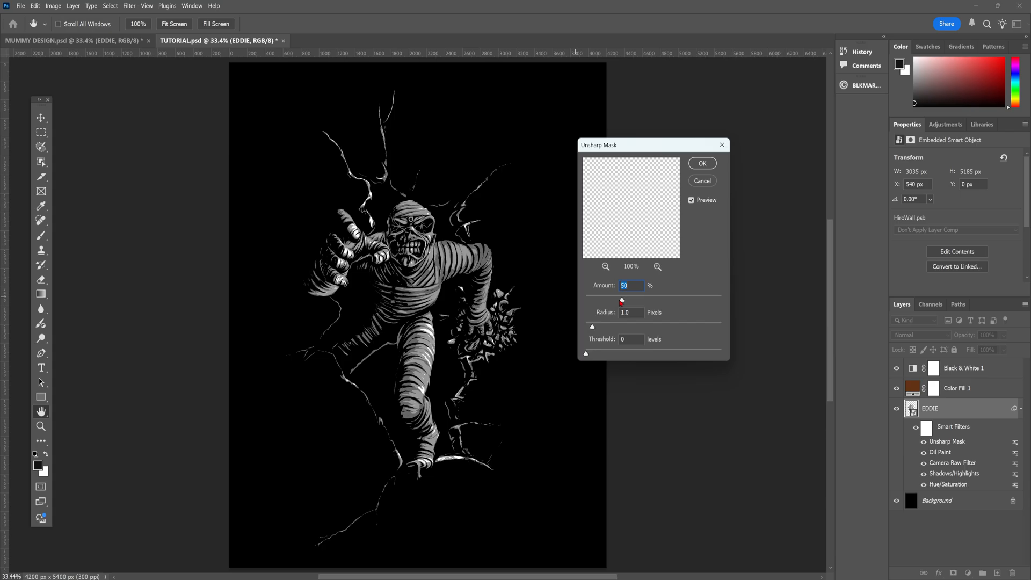
drag(593, 300, 721, 300)
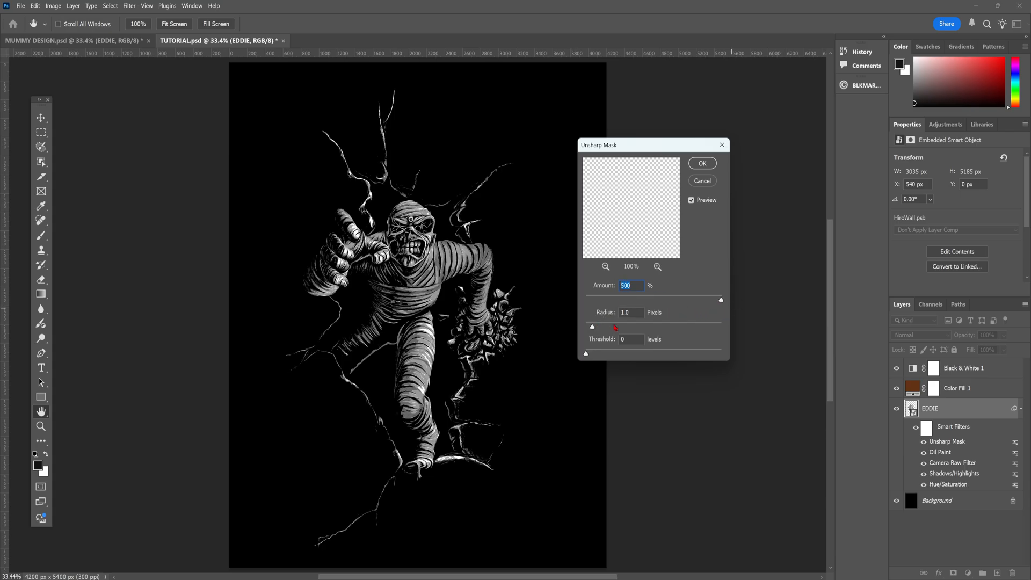
drag(591, 326, 625, 328)
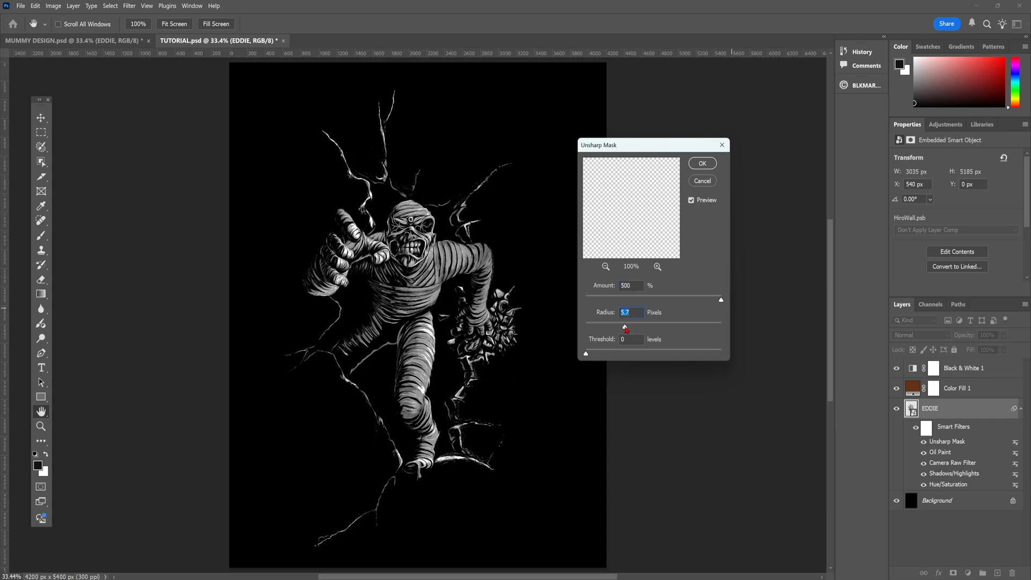
drag(626, 327, 625, 328)
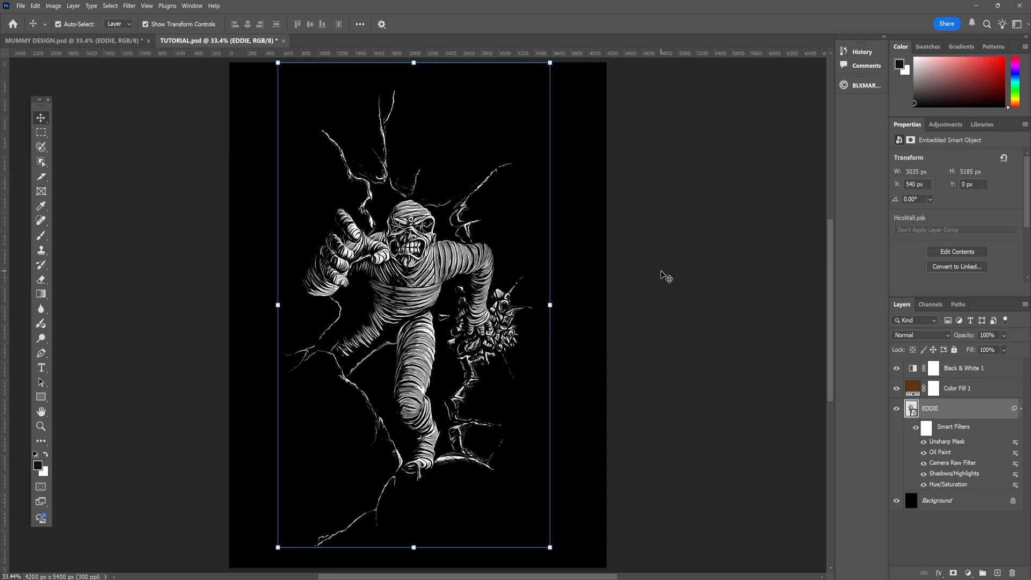
Reopen Color Fill 1 and settle on a slightly darker brown tint
click(957, 387)
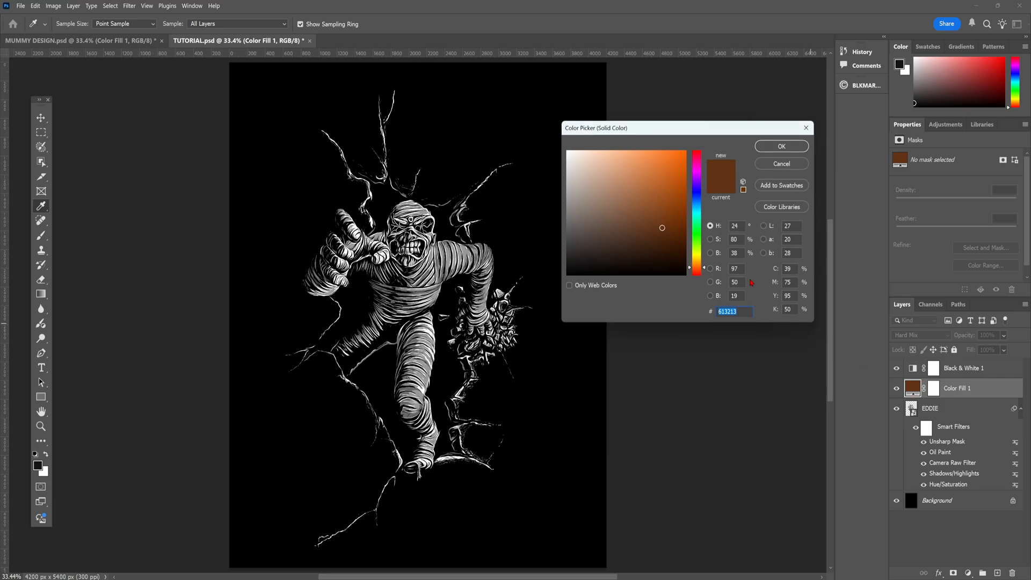
click(652, 226)
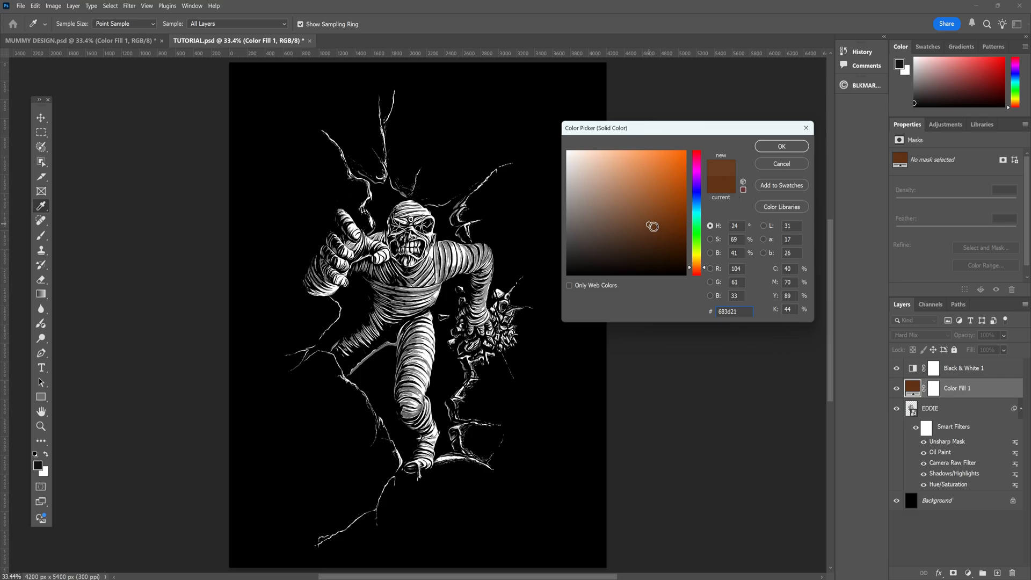
click(652, 226)
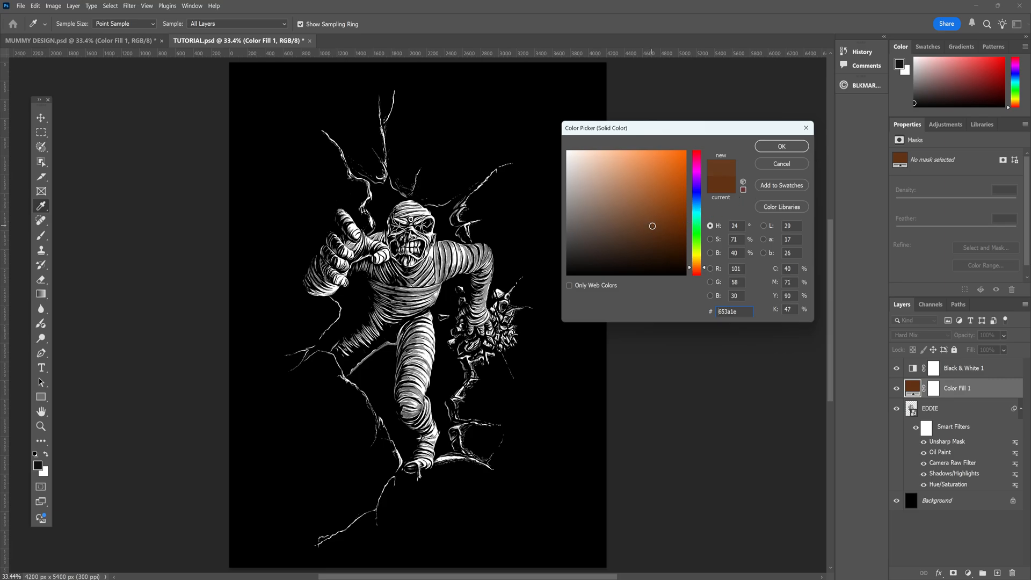
click(654, 228)
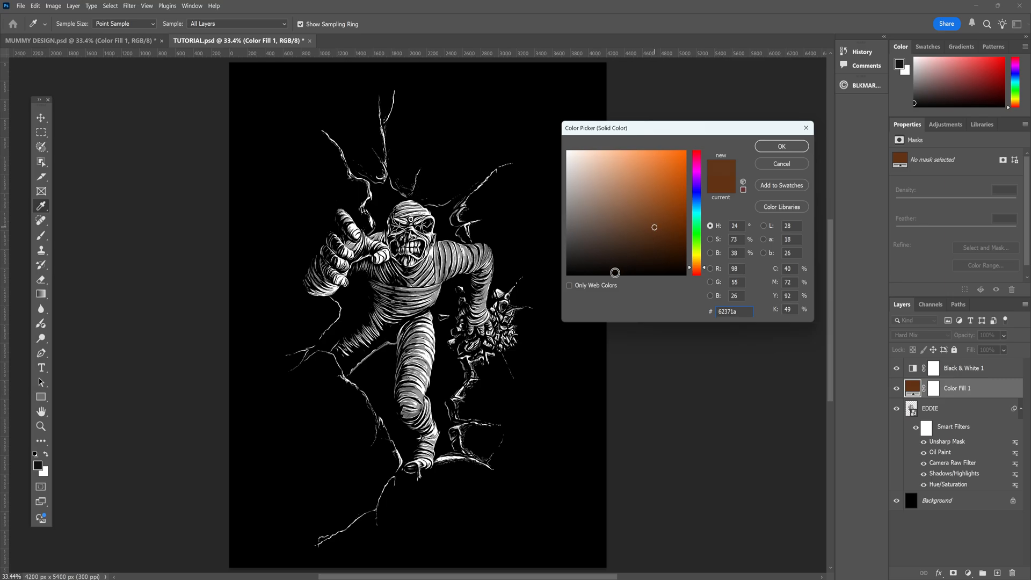
click(781, 146)
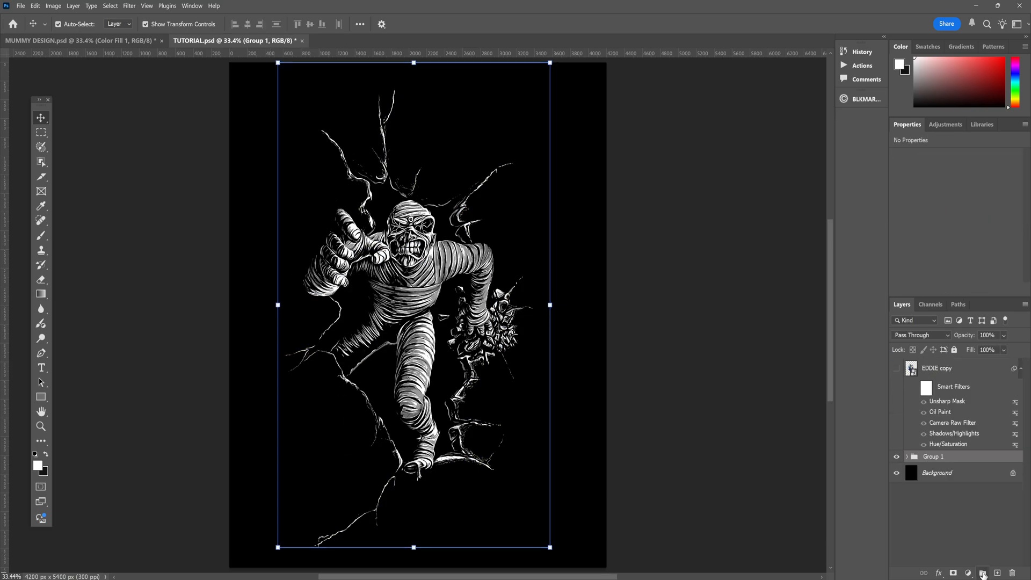
Start renaming the new group holding the mummy's layers
double_click(933, 457)
text(EDDIE)
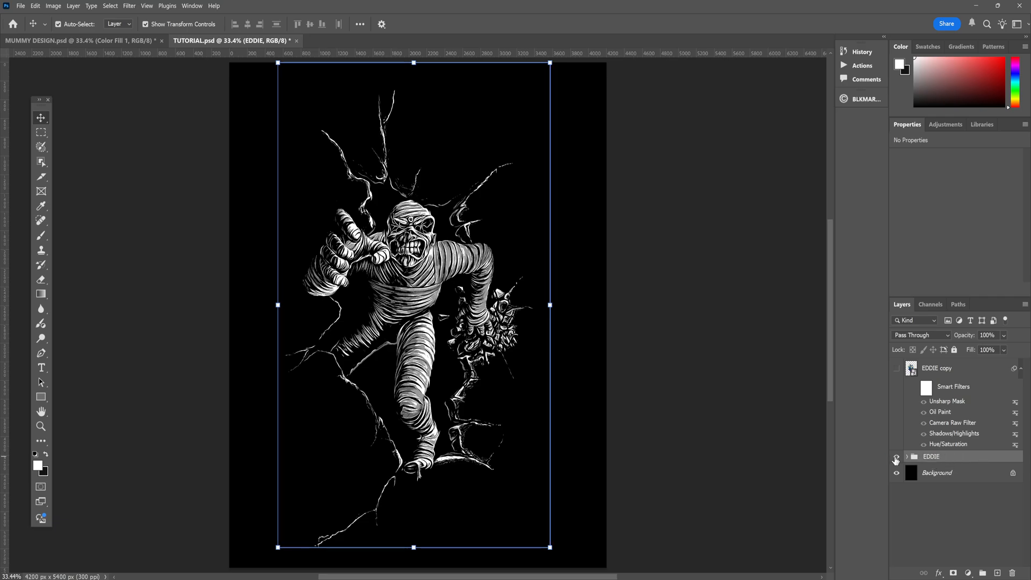
Hide the EDDIE group and show the colour EDDIE copy at about 51% opacity for tracing
click(896, 368)
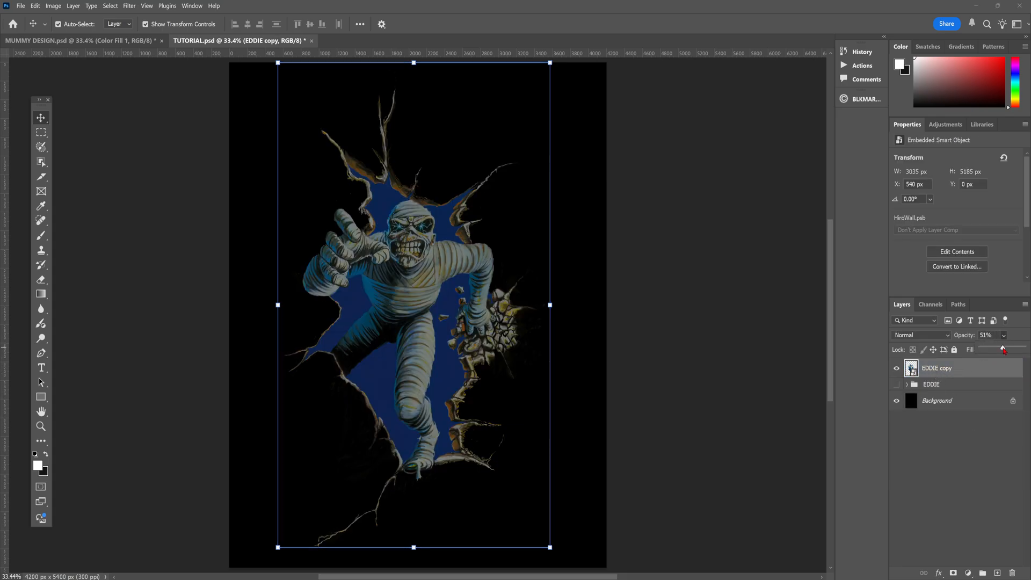
drag(1003, 348, 996, 348)
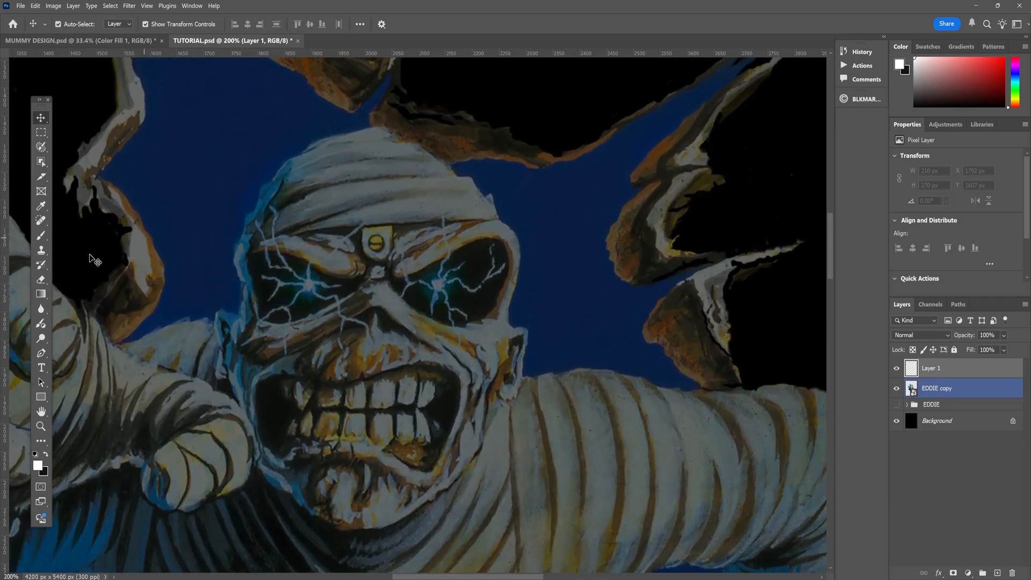
Paint white lightning bolts over the mummy's eyes with the Brush tool on a new layer
click(40, 235)
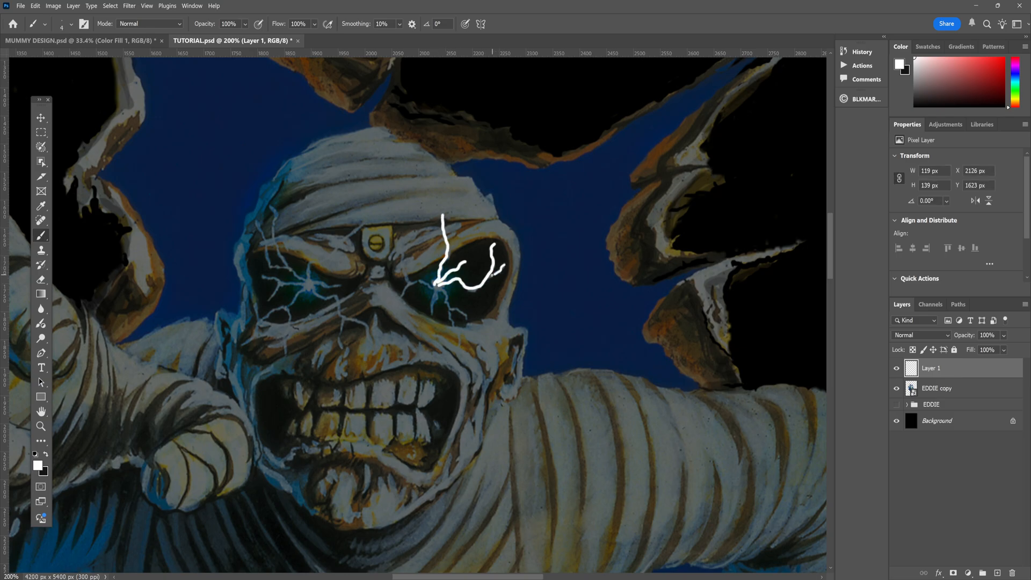
drag(434, 282, 454, 352)
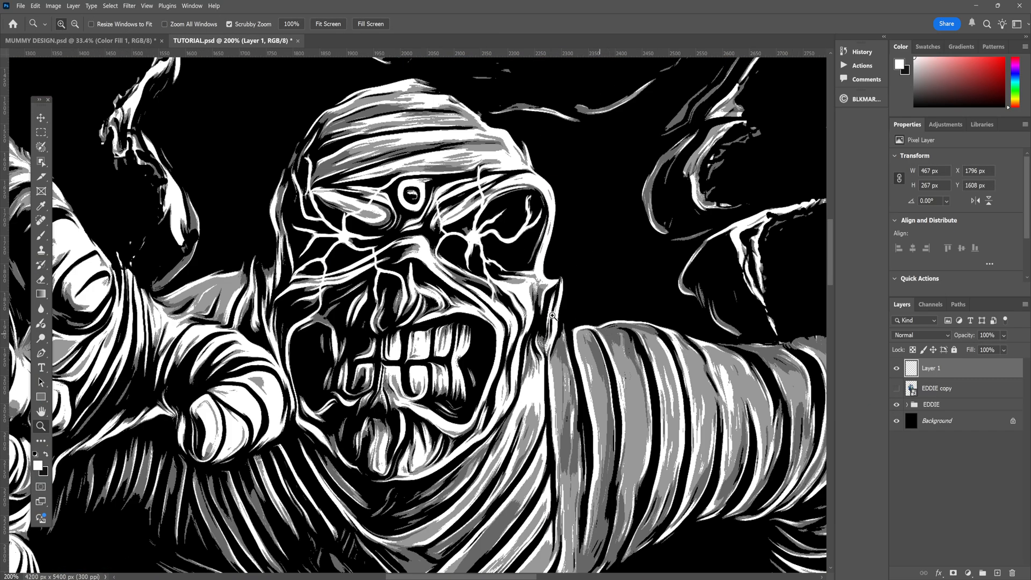
click(950, 408)
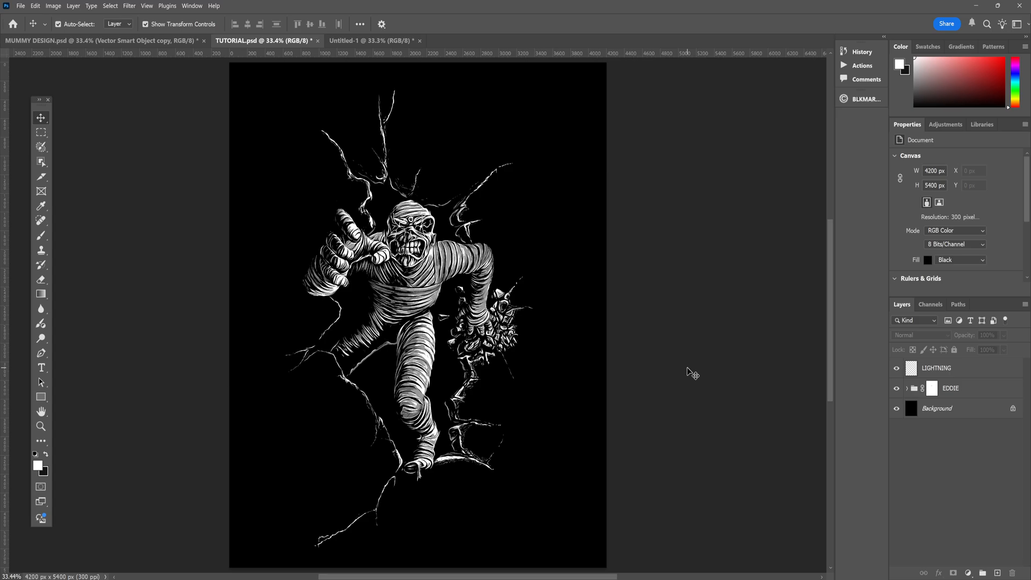
With the vertical IRON MAIDEN logo placed, switch to the HieroglyphicBlkWall_F.psd document
click(372, 39)
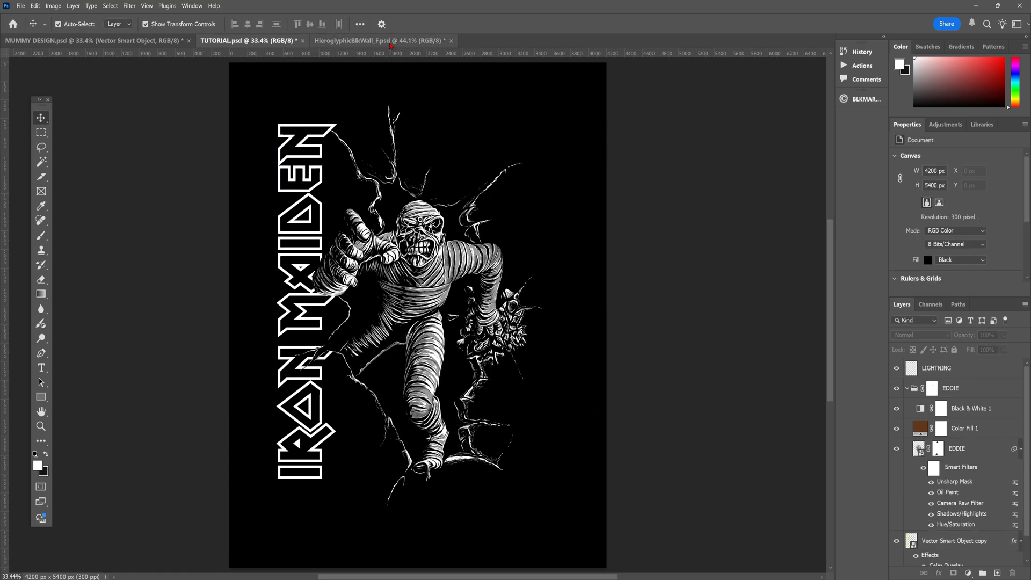
click(378, 40)
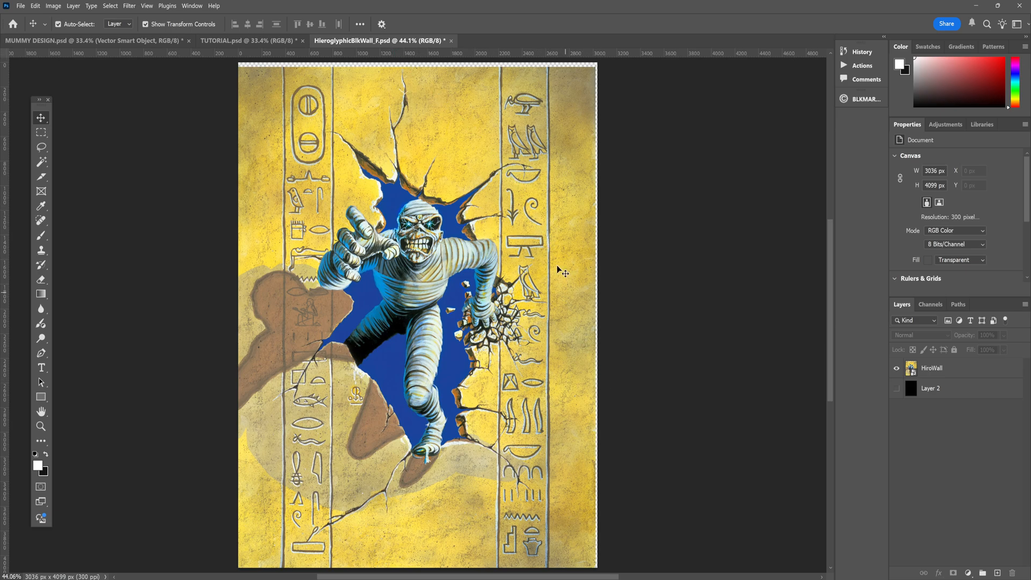
Apply a Threshold adjustment to the HiroWall layer, settling the level at about 112
click(933, 368)
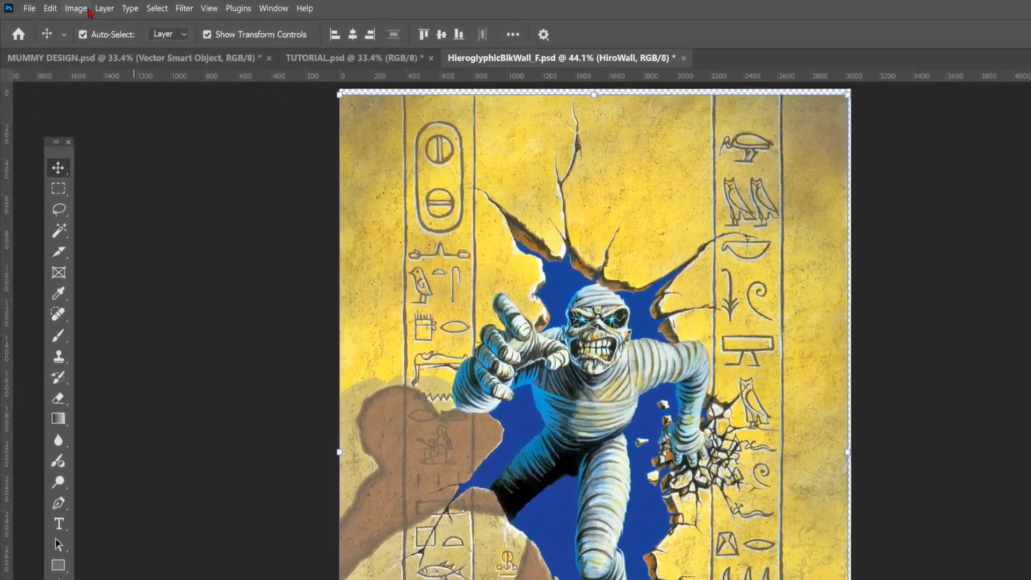
click(75, 8)
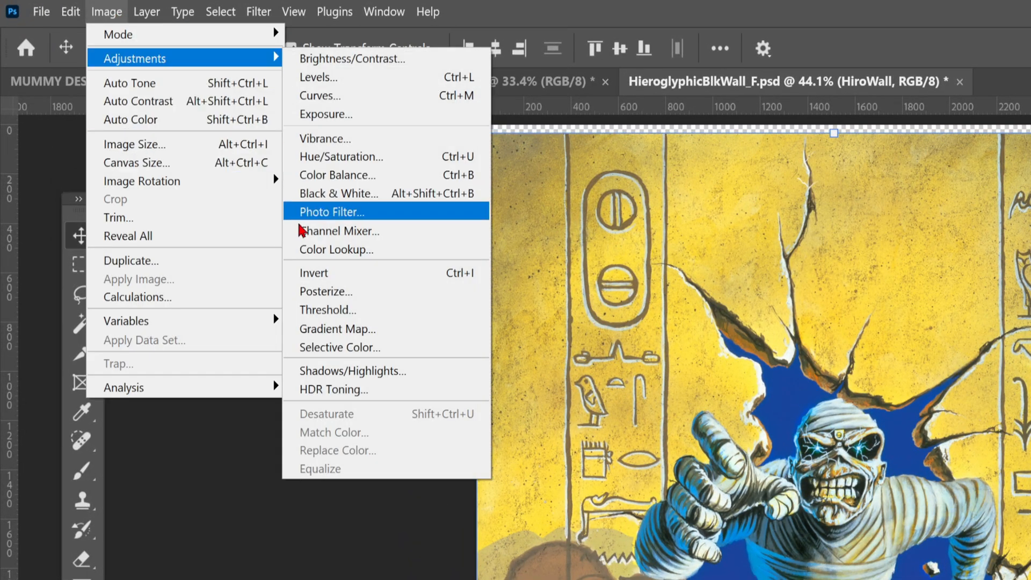
click(327, 309)
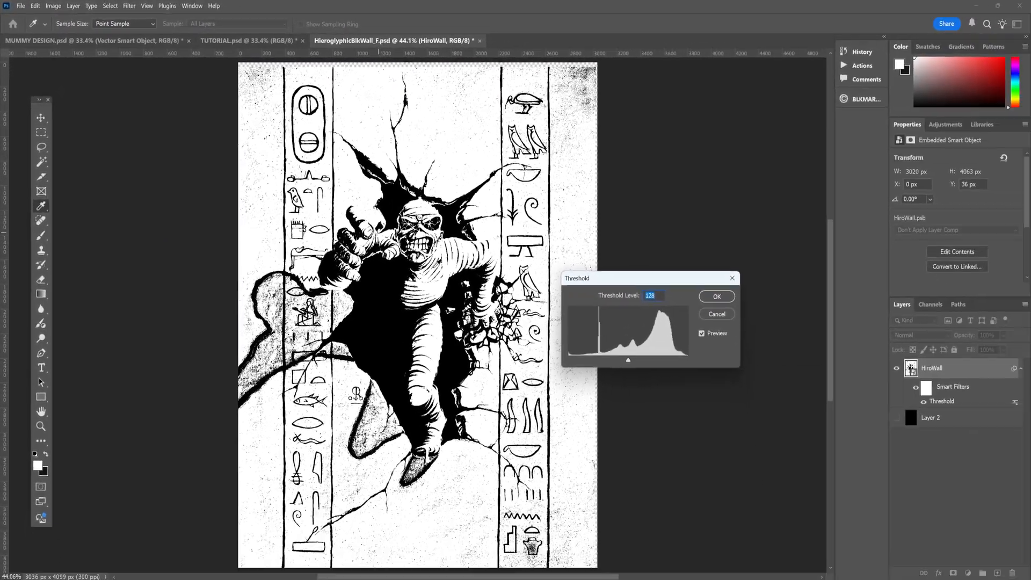
drag(627, 360, 612, 360)
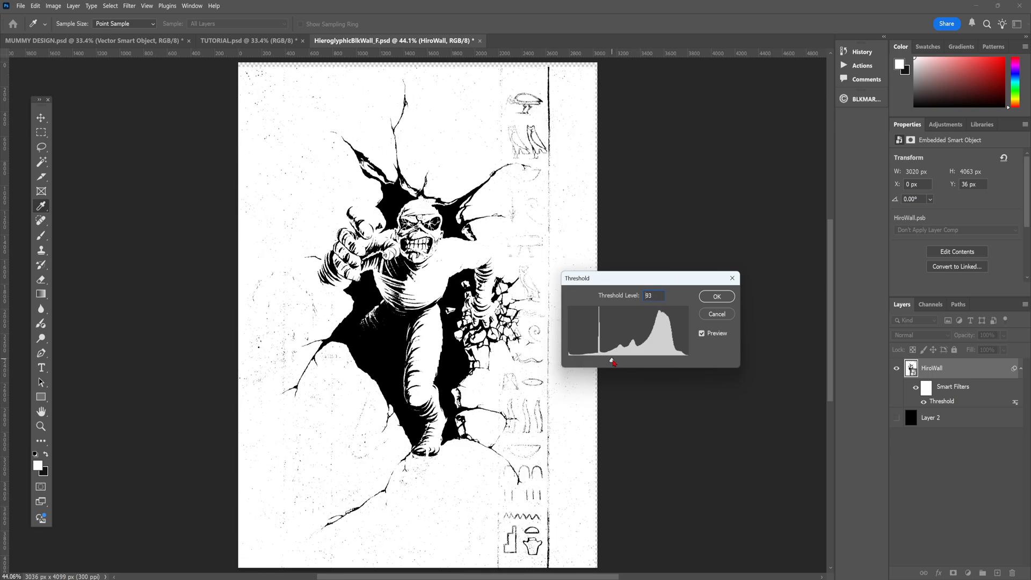
drag(614, 361, 620, 361)
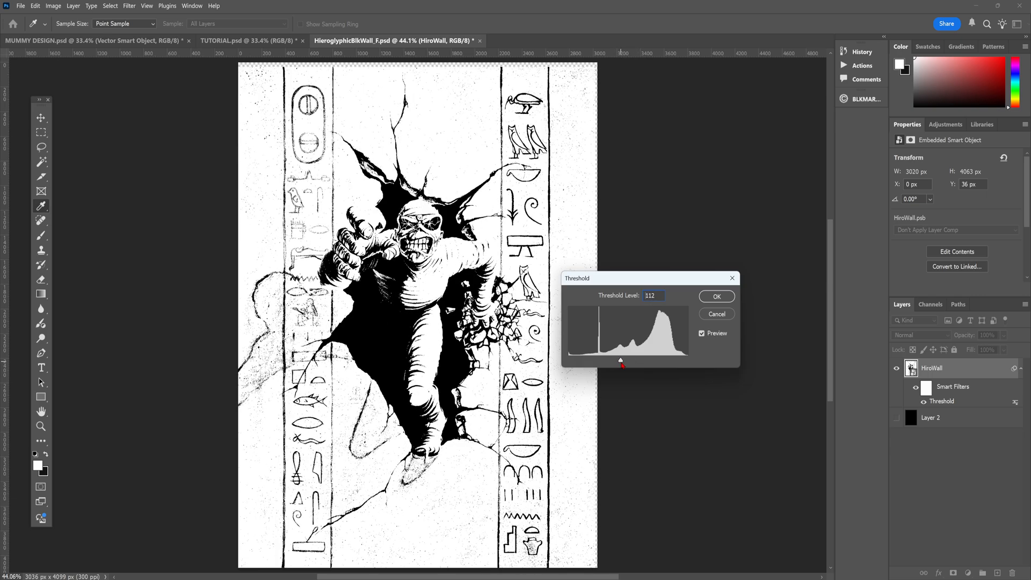
drag(622, 361, 618, 361)
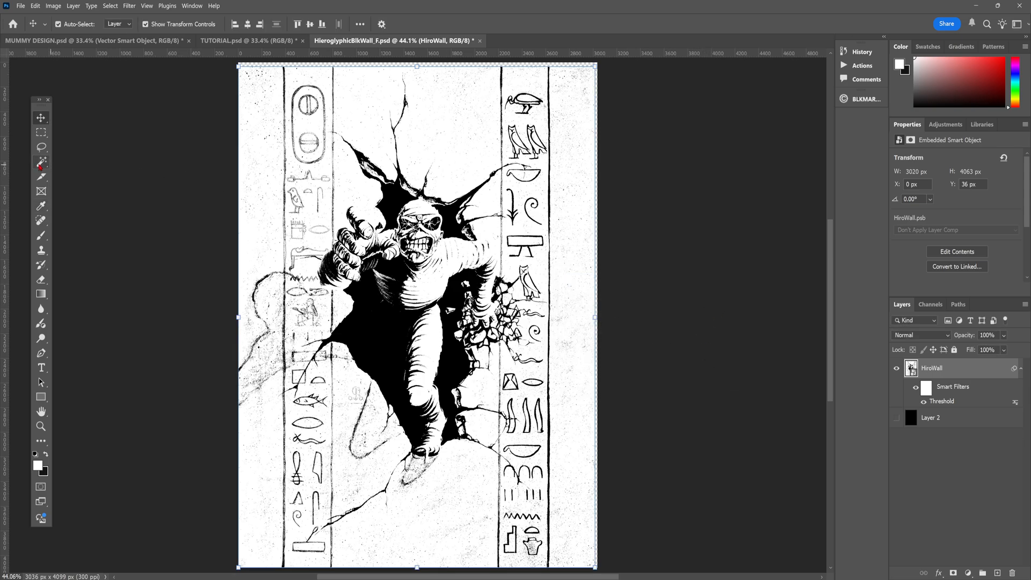
Copy the cleaned-up wall onto a new layer and hide the original HiroWall layer
click(40, 163)
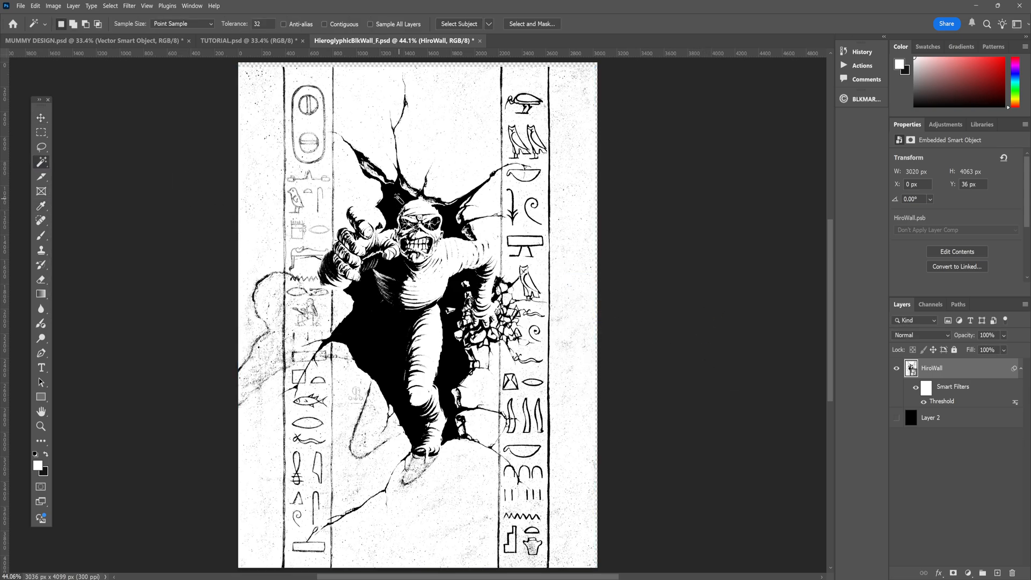
key(ctrl+j)
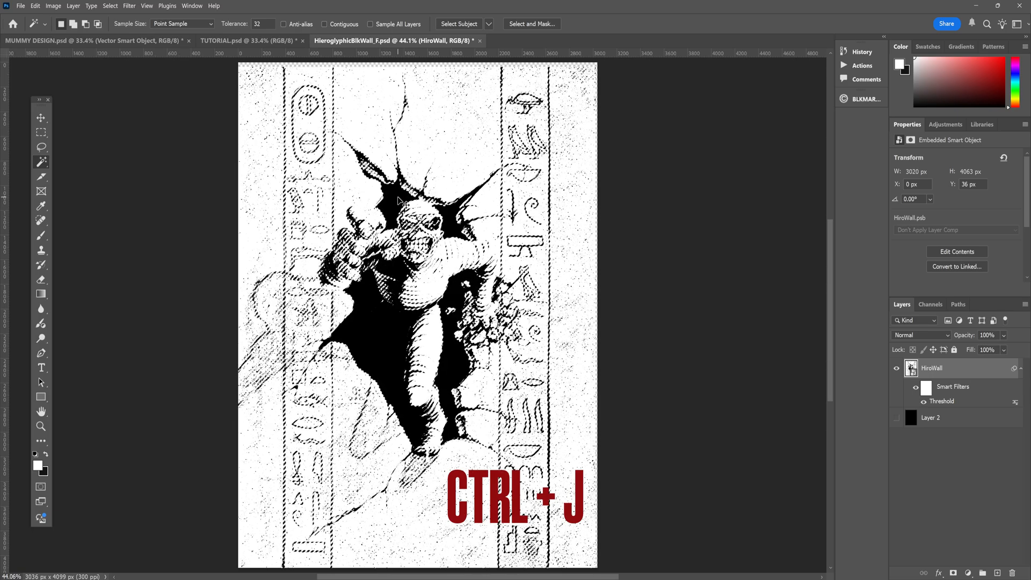
key(ctrl+j)
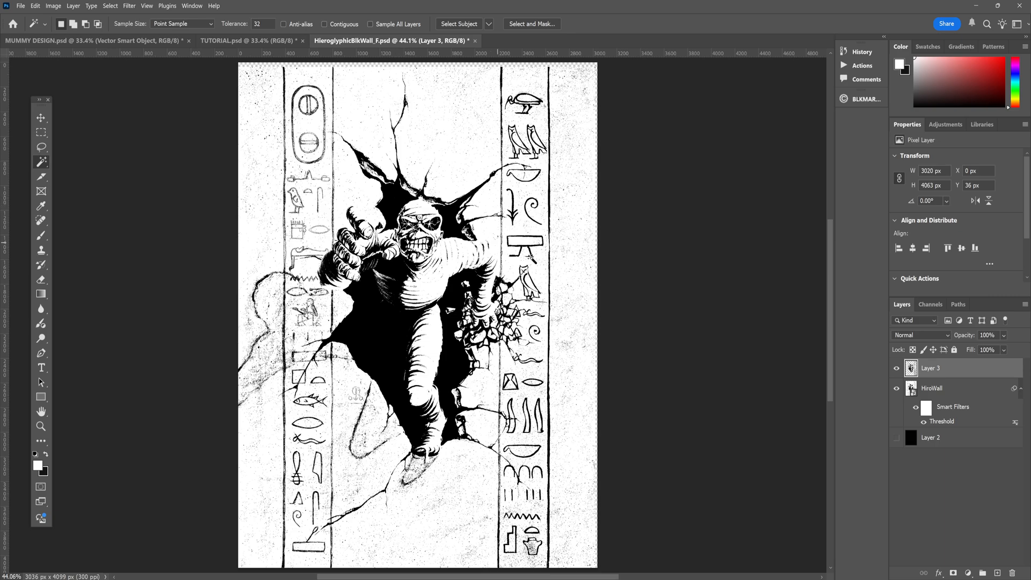
click(896, 388)
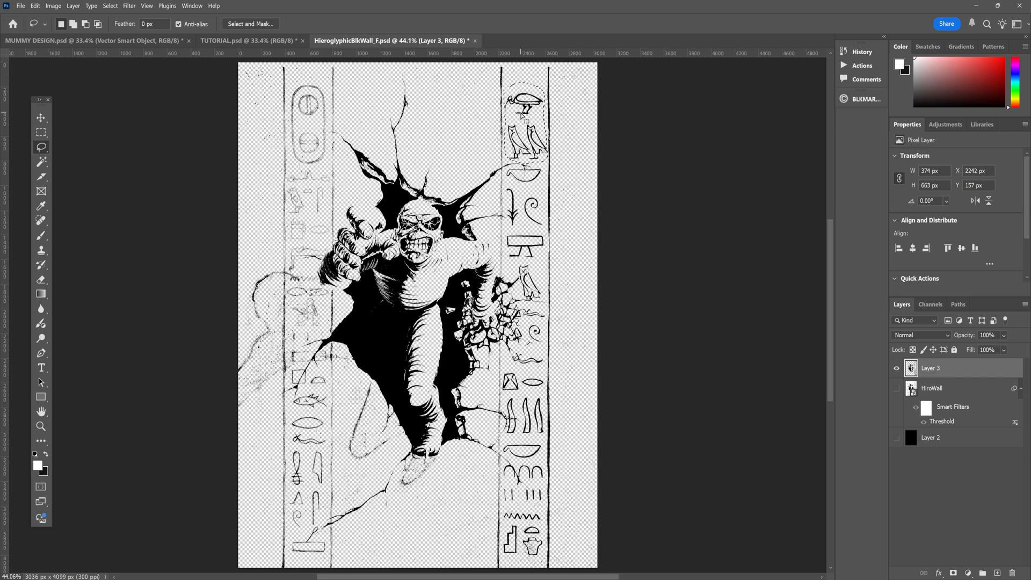
Lift the lassoed bird hieroglyph onto its own layer and move it beside the original
key(ctrl+j)
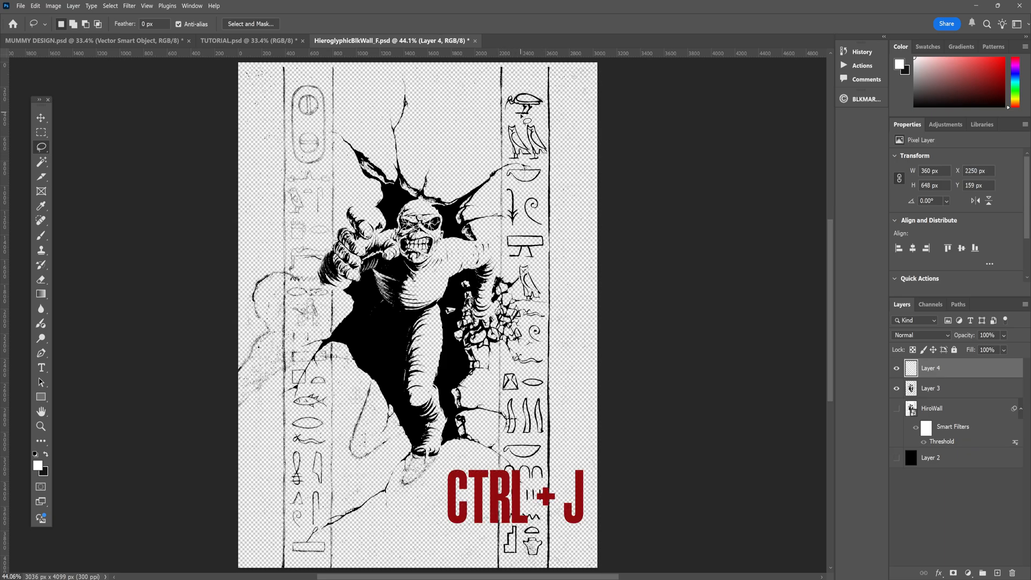
click(41, 118)
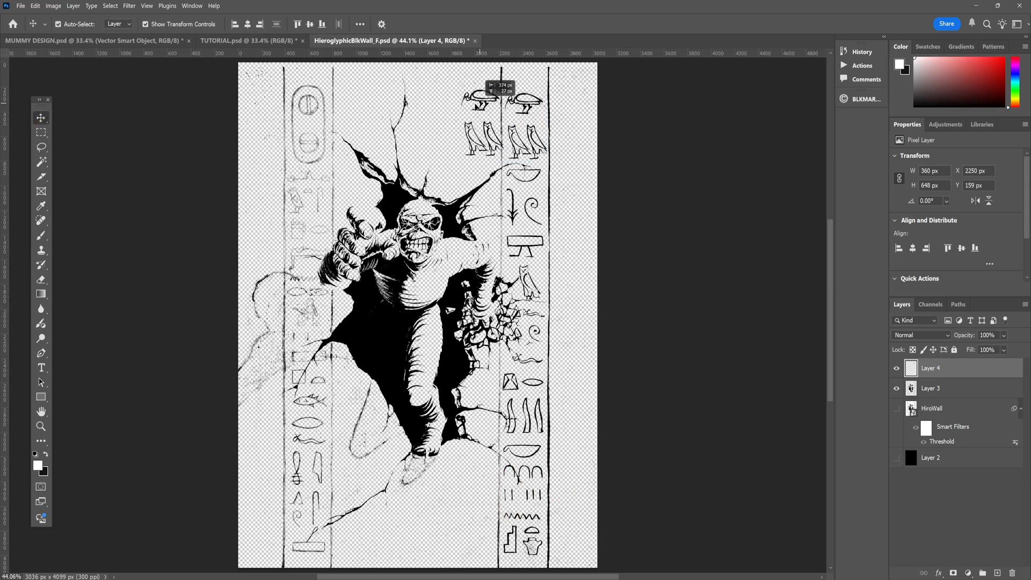
click(247, 40)
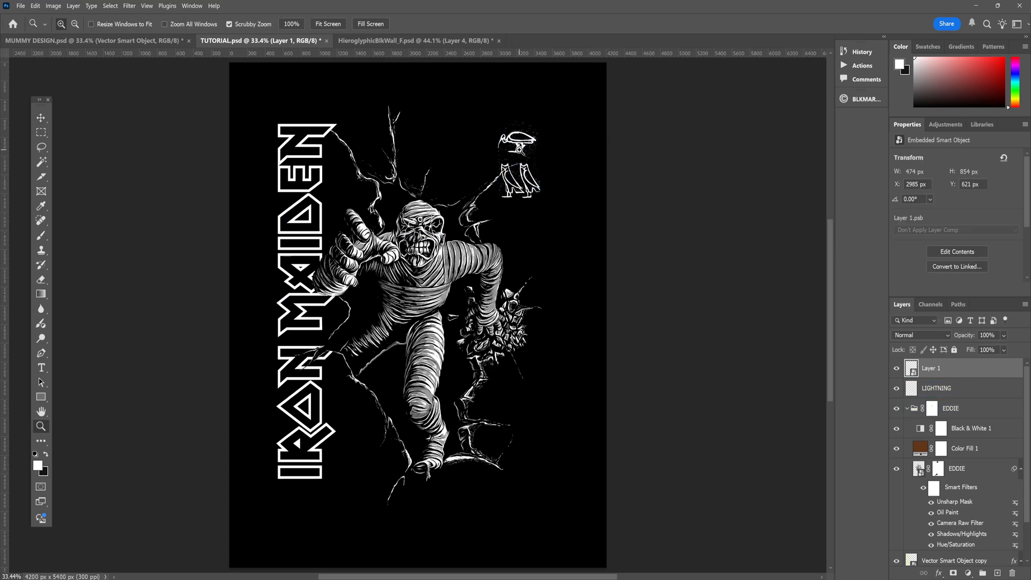
Bring the hieroglyph layers from the wall document into TUTORIAL.psd as the masked HY group
click(416, 40)
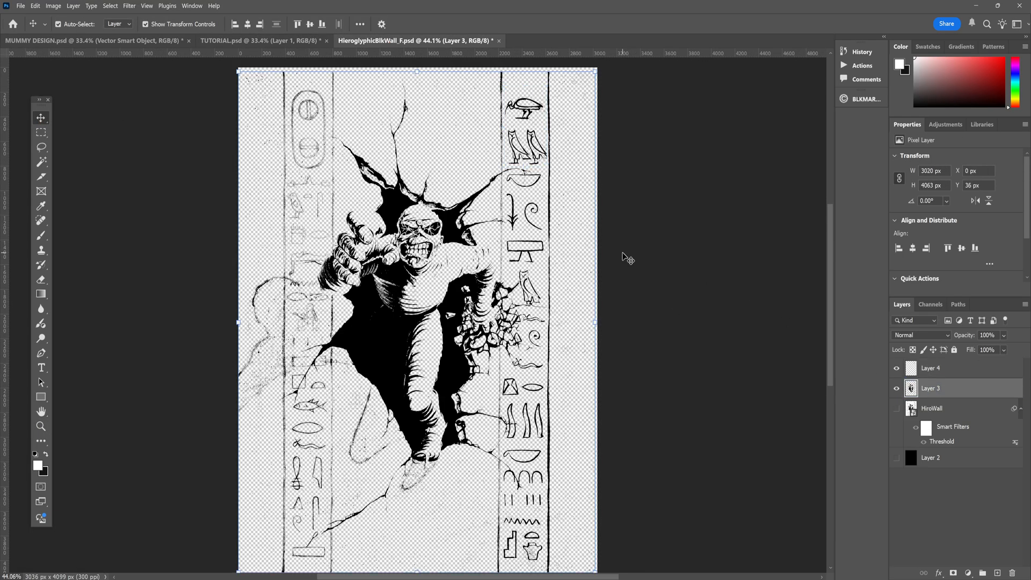
click(39, 147)
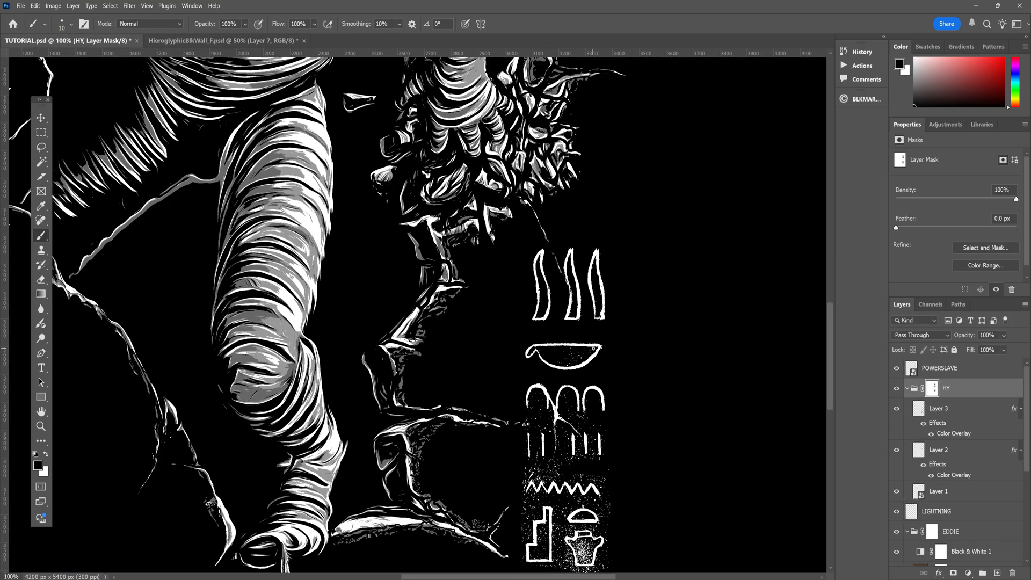
scroll(down, 3)
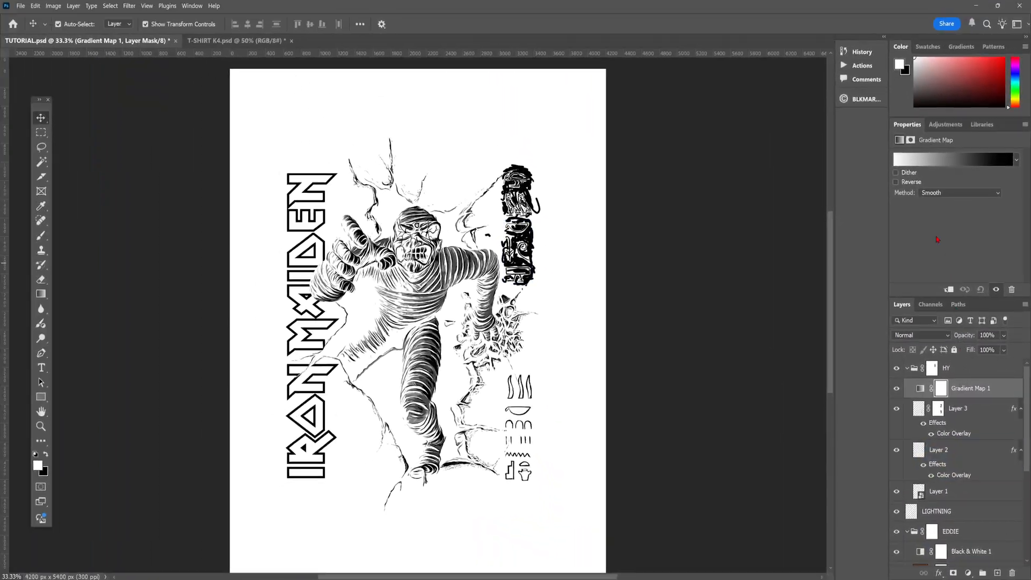
Give the Gradient Map a pale beige light stop and slide the black and red stops toward the centre
click(954, 159)
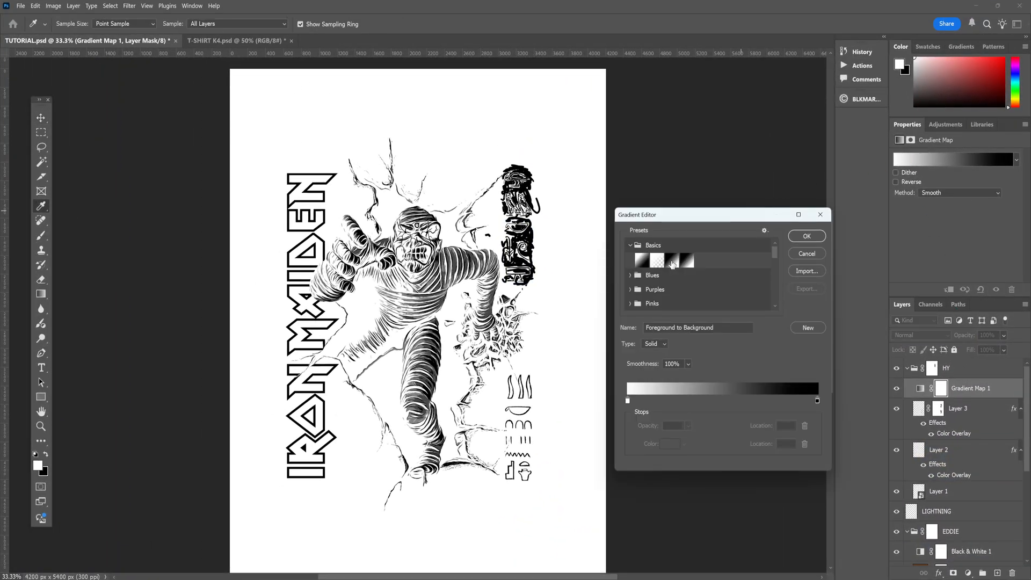
click(673, 260)
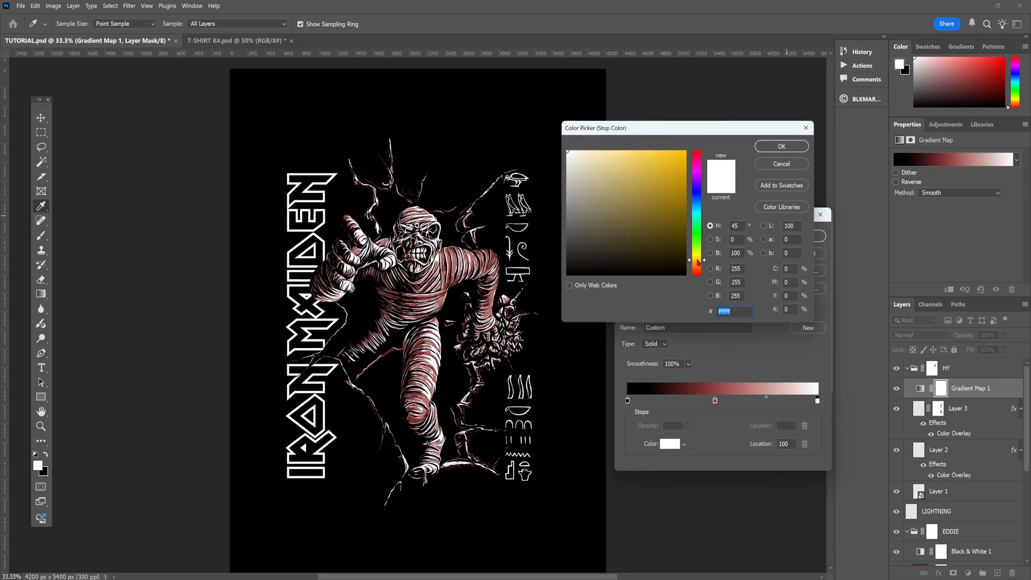
click(595, 170)
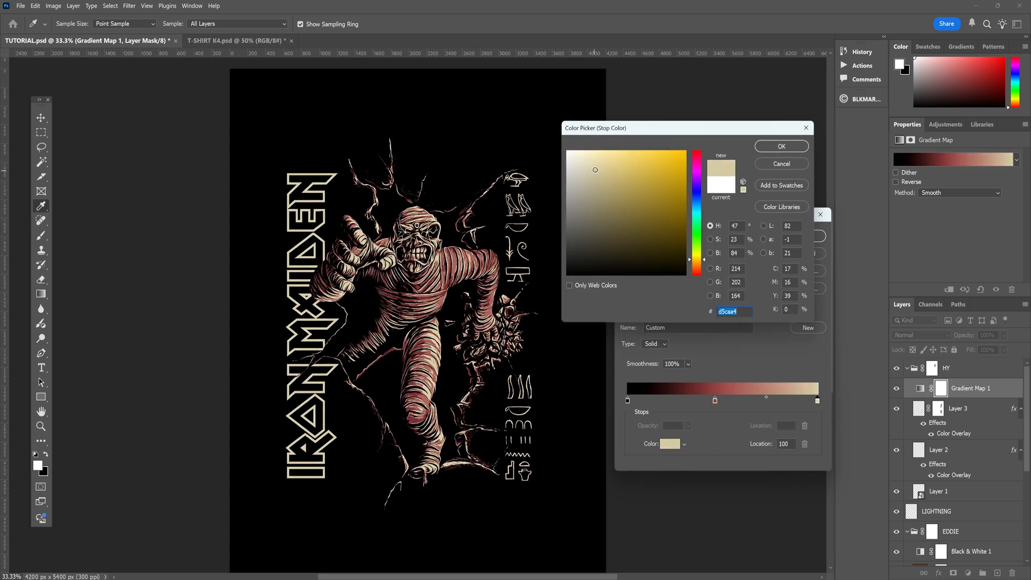
click(781, 163)
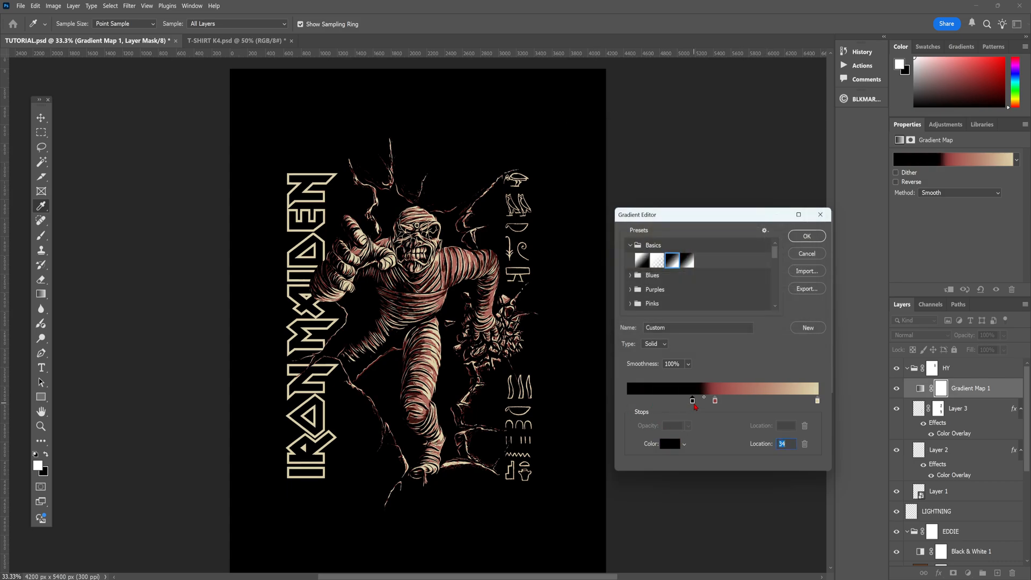
drag(693, 399, 728, 400)
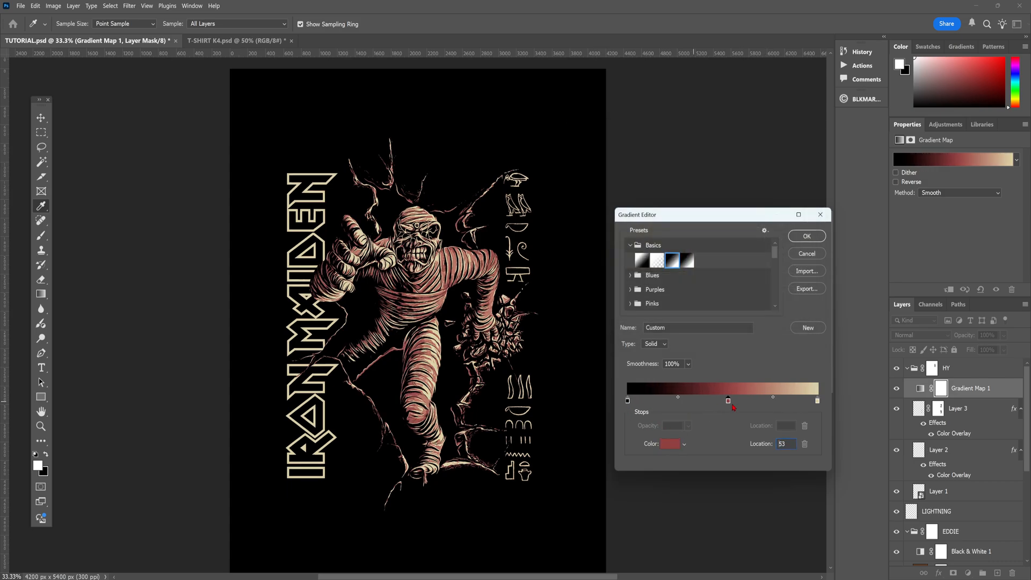
drag(728, 399, 702, 399)
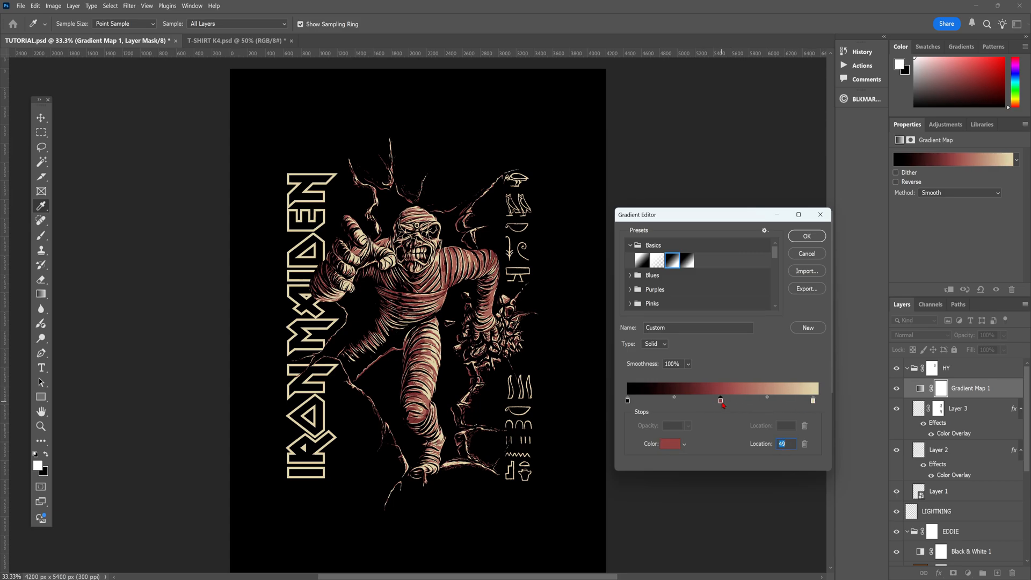
Darken the beige stop slightly and apply the finished black-red-beige gradient
click(673, 443)
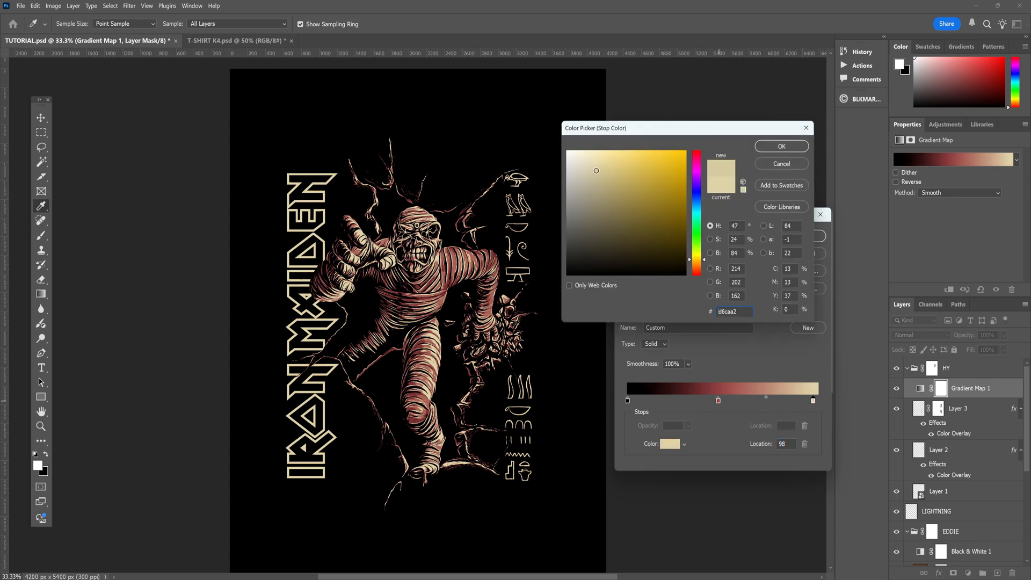
click(596, 180)
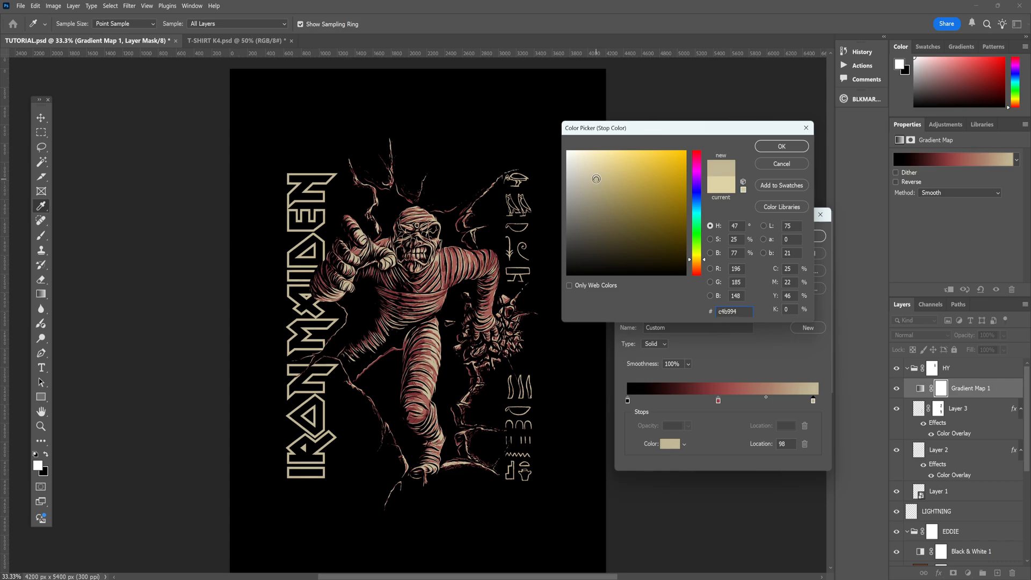
click(781, 146)
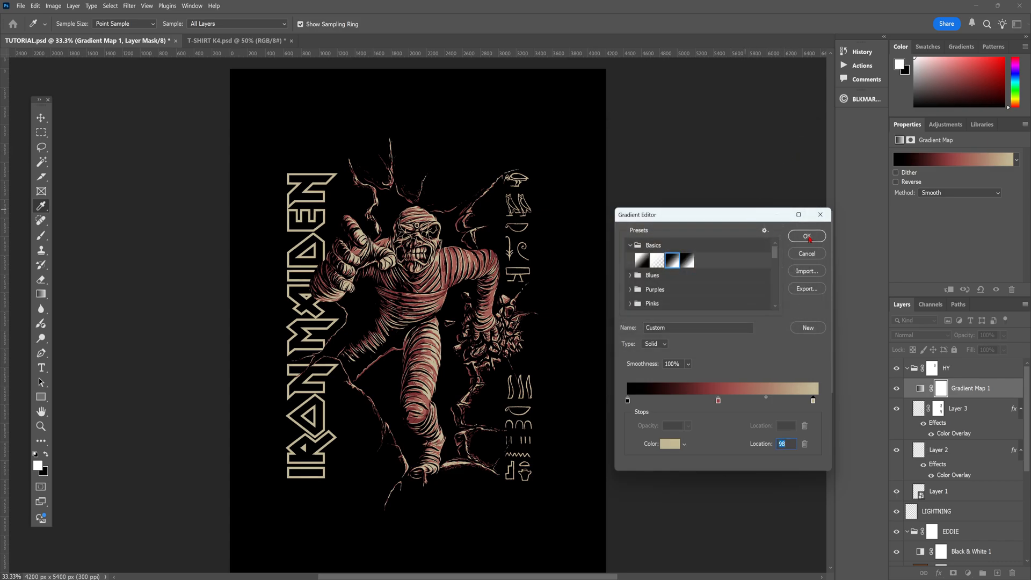
click(806, 236)
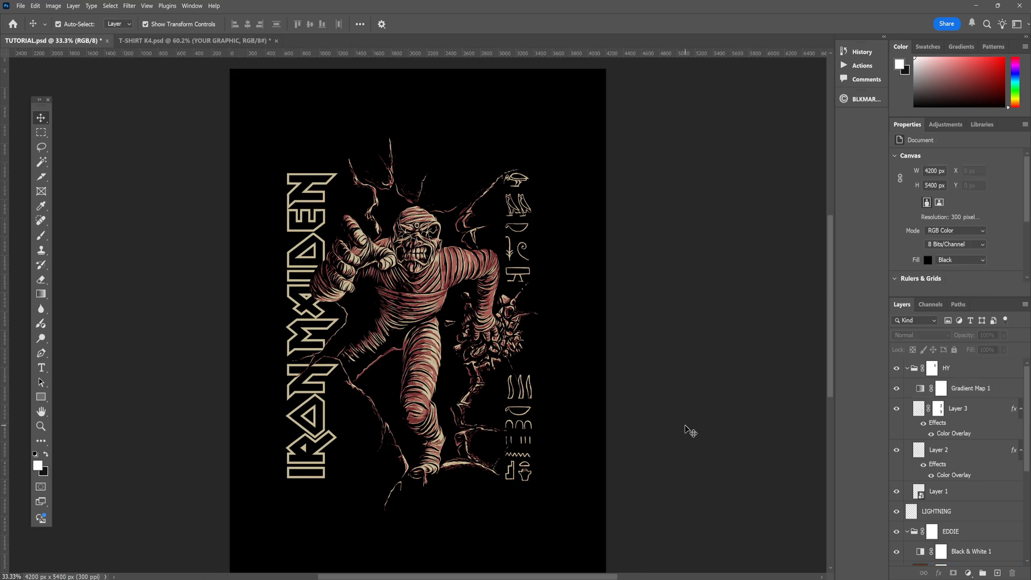
Mask the DESIGN group and stamp a grunge texture brush in black for a worn look
click(970, 388)
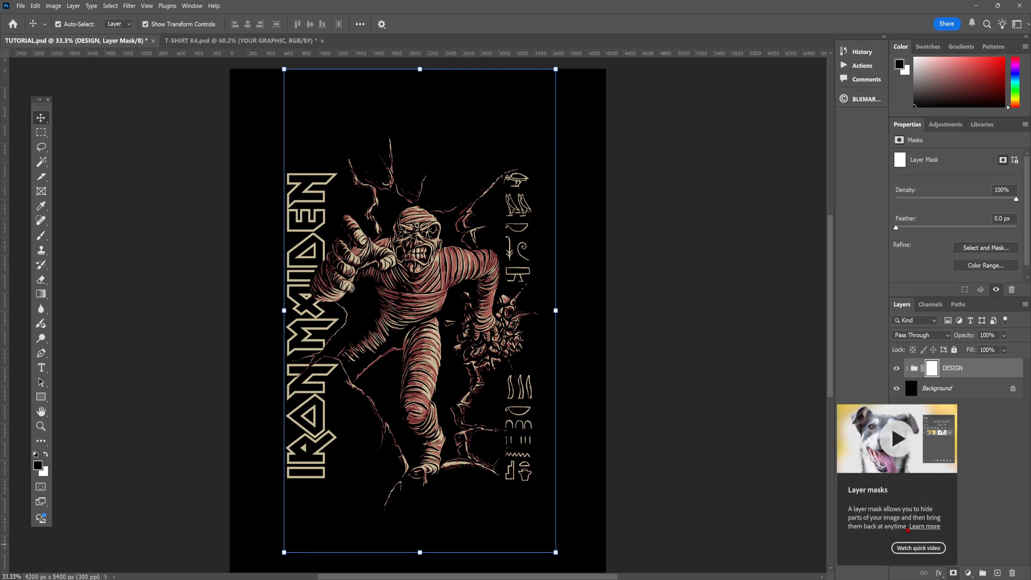
click(40, 235)
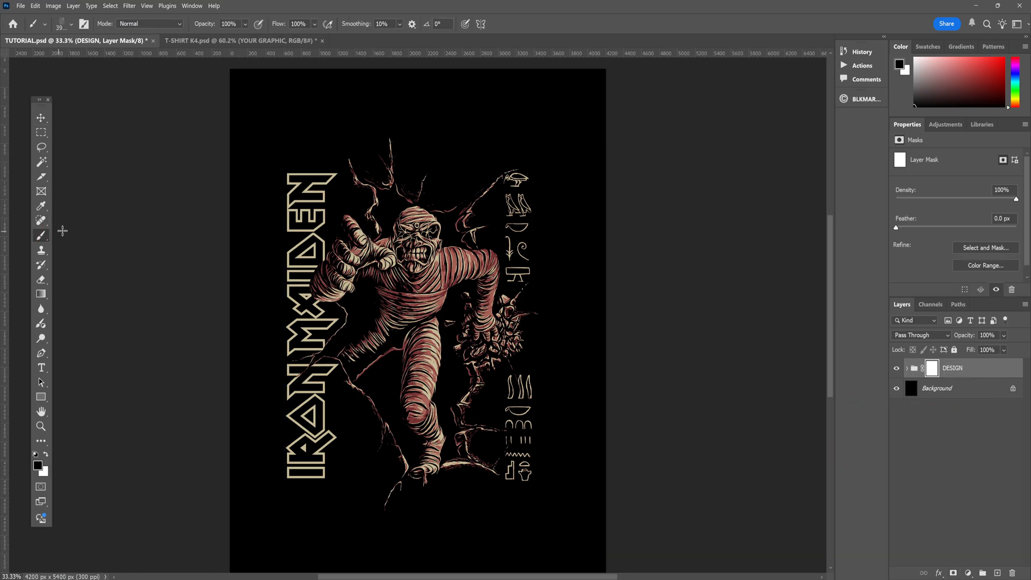
click(83, 24)
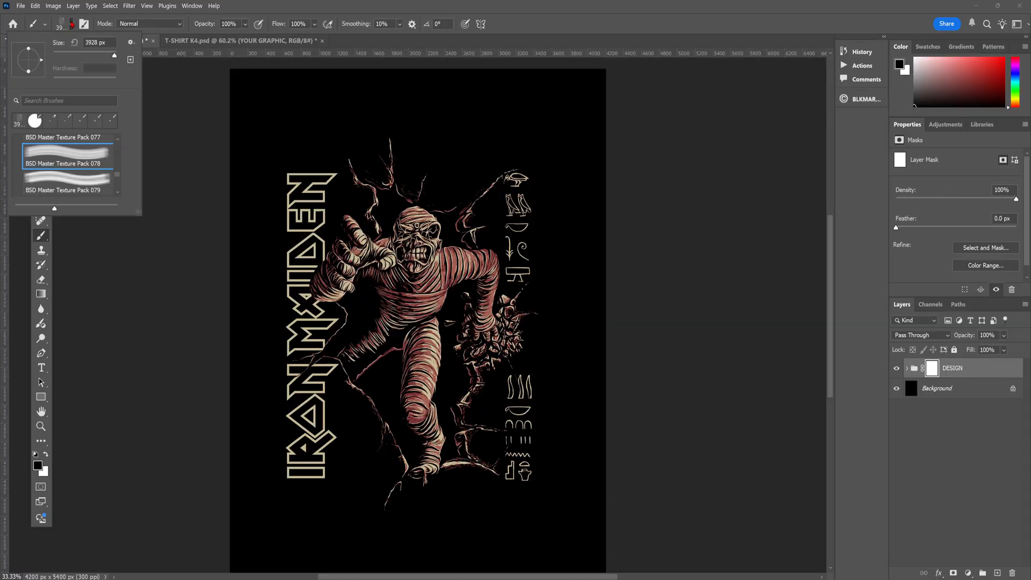
click(75, 40)
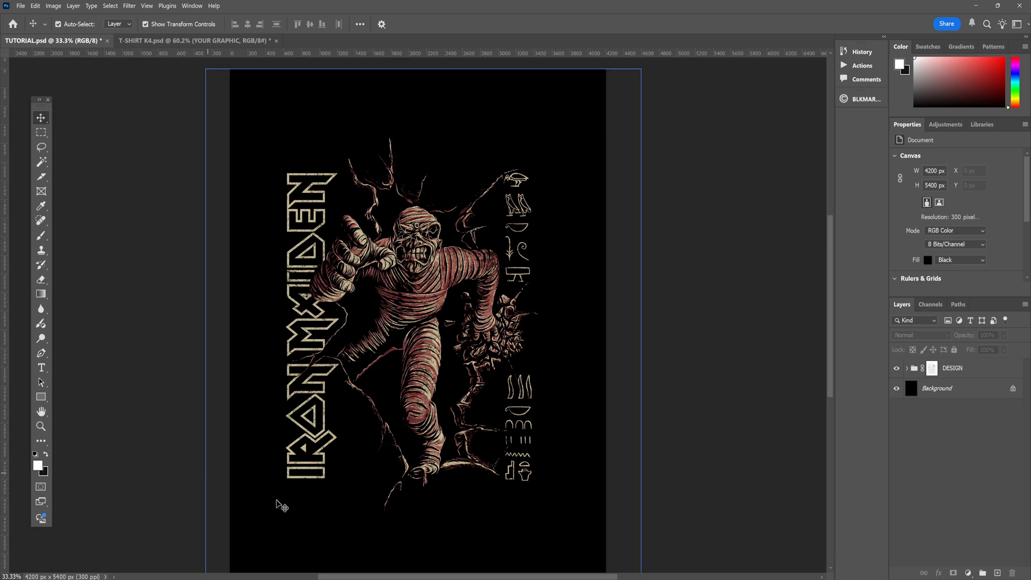
click(952, 368)
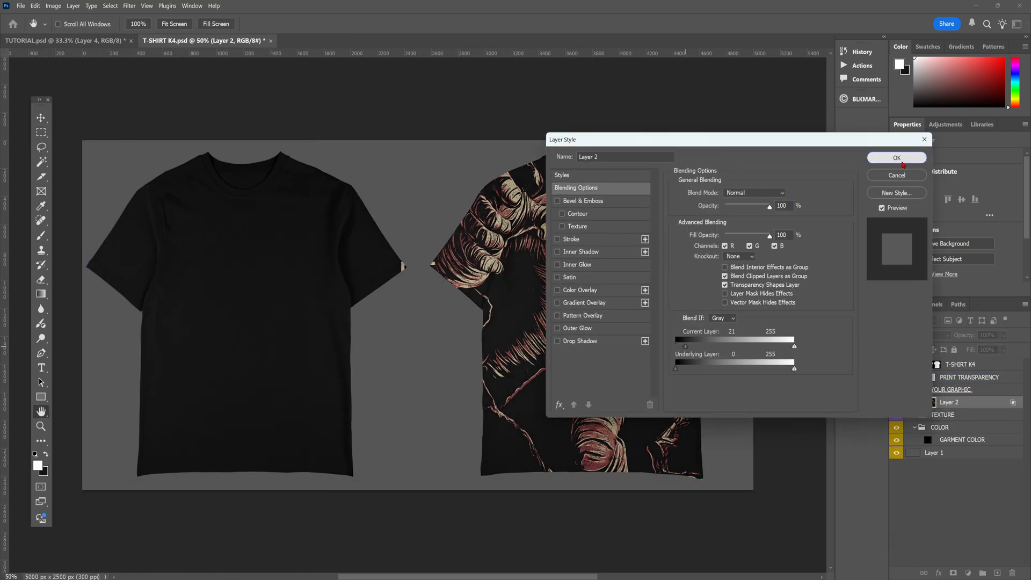
Apply the Blend If settings to the shirt print and show the logo in the new Untitled document
click(895, 158)
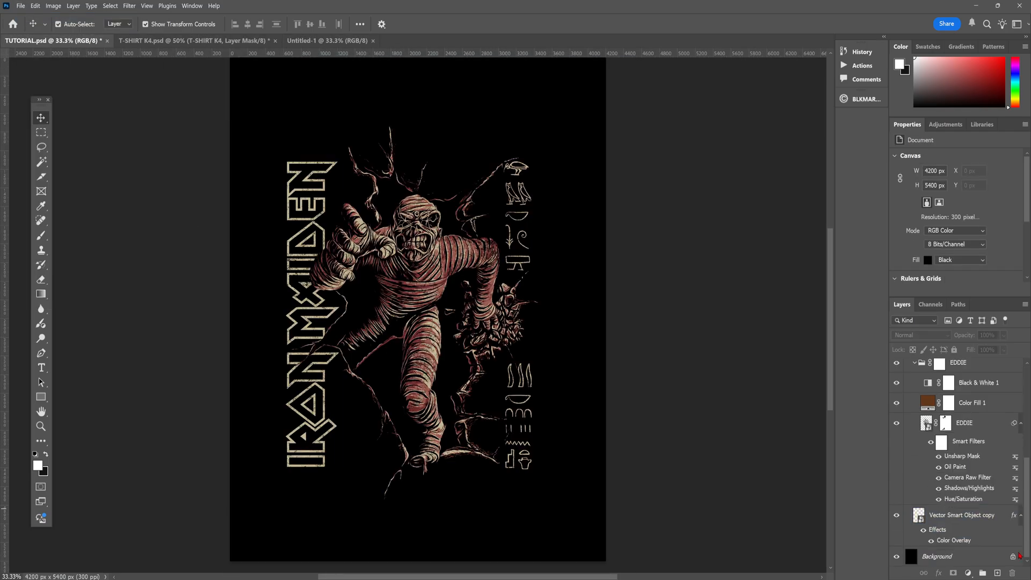
click(328, 40)
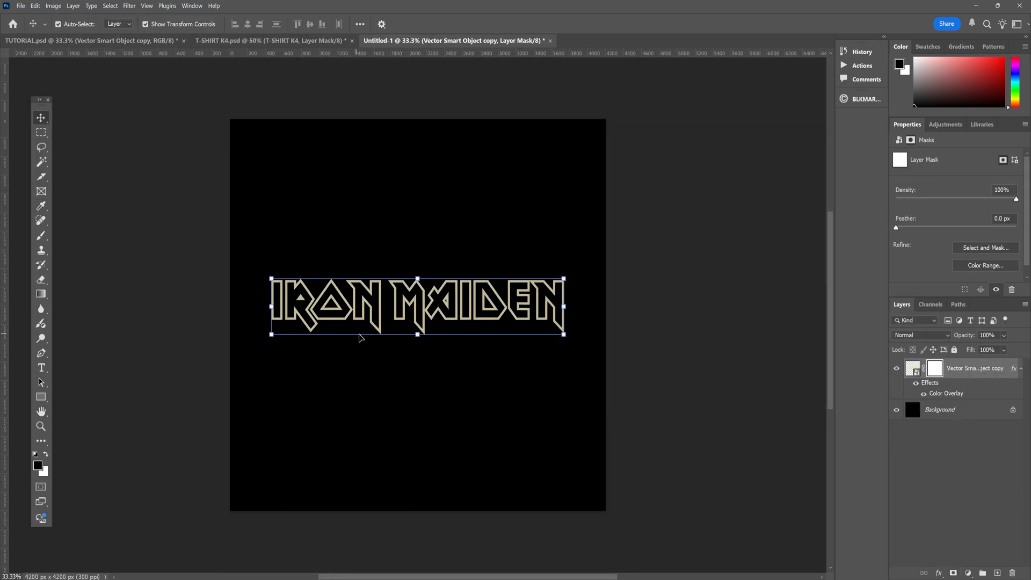